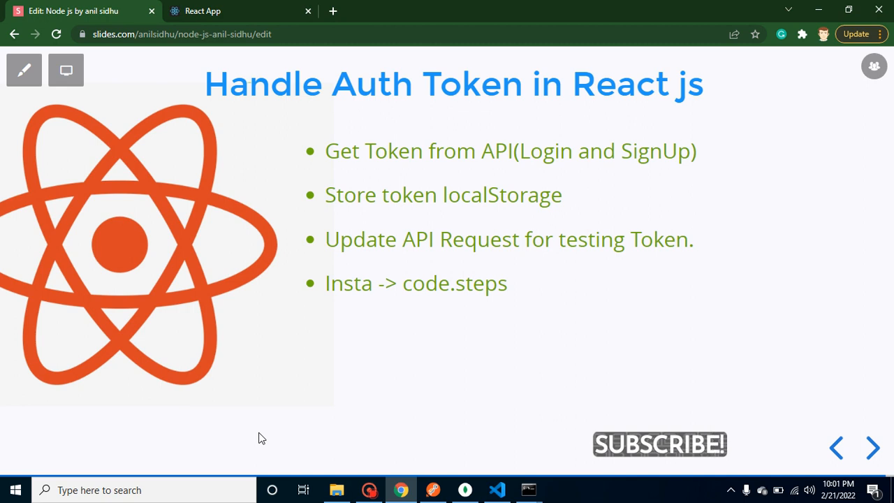
{"action": "mouse_move", "coordinate": [363, 386]}
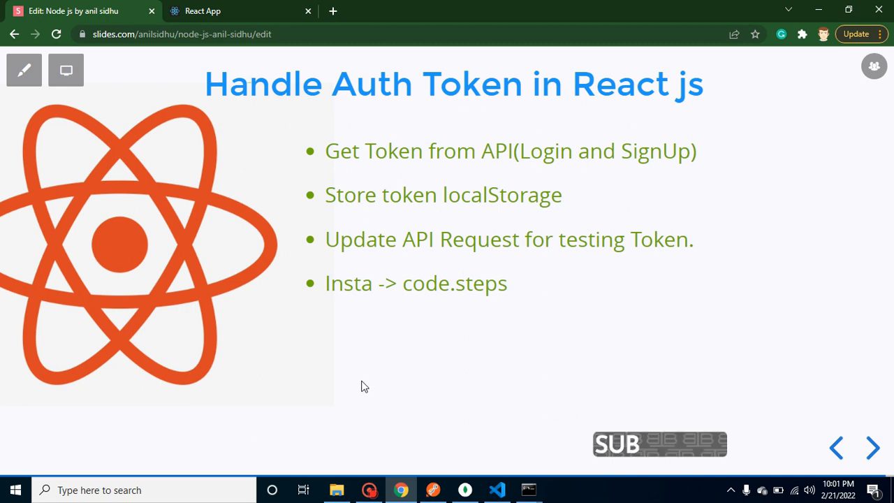
{"action": "mouse_move", "coordinate": [563, 110]}
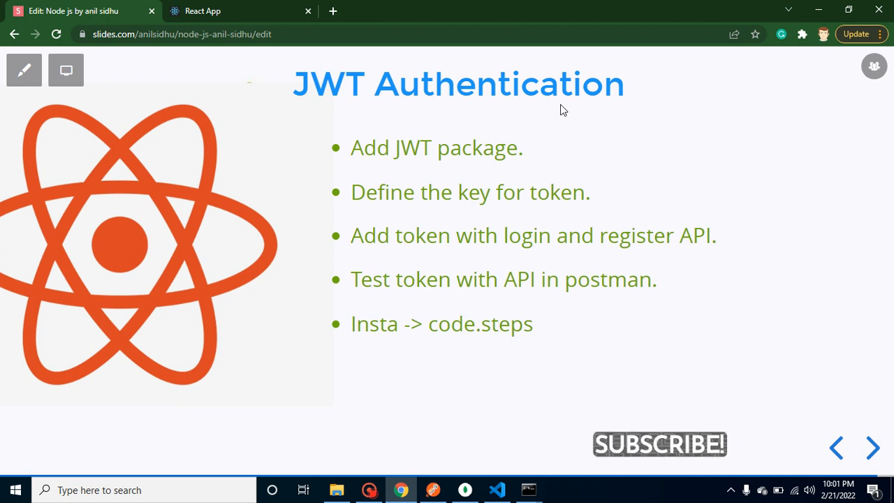
{"action": "mouse_move", "coordinate": [586, 187]}
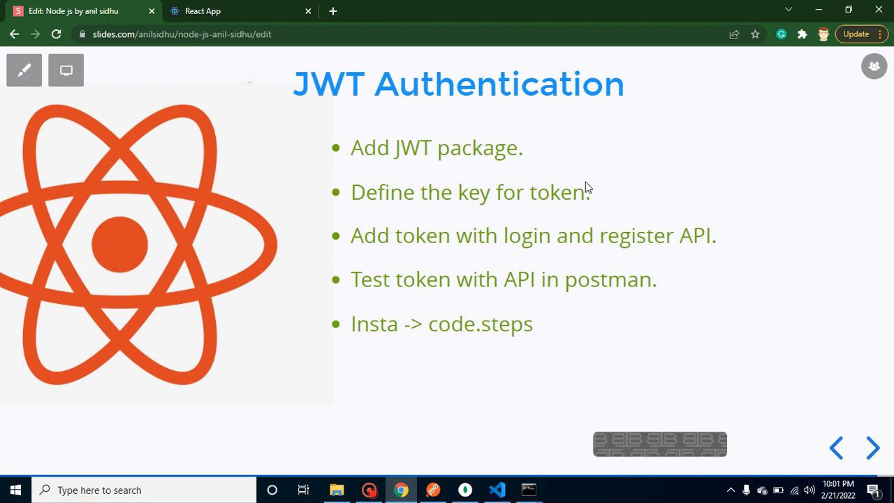
{"action": "left_click", "coordinate": [871, 447]}
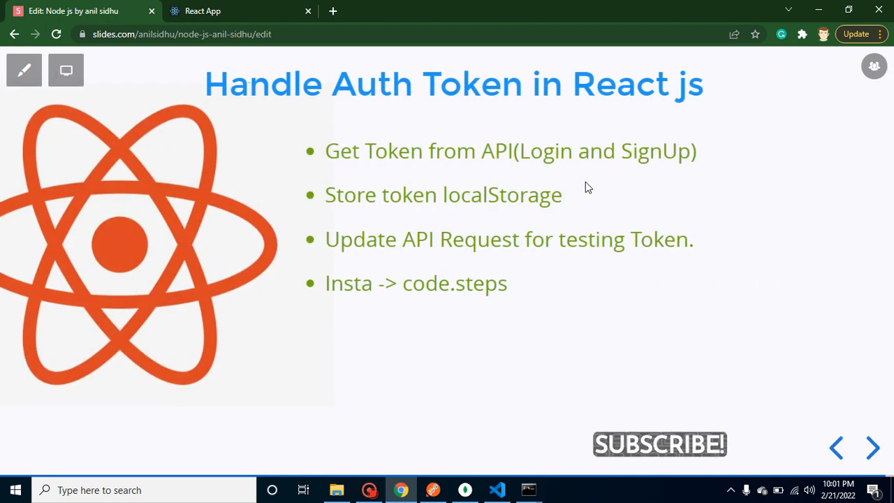
{"action": "mouse_move", "coordinate": [461, 219]}
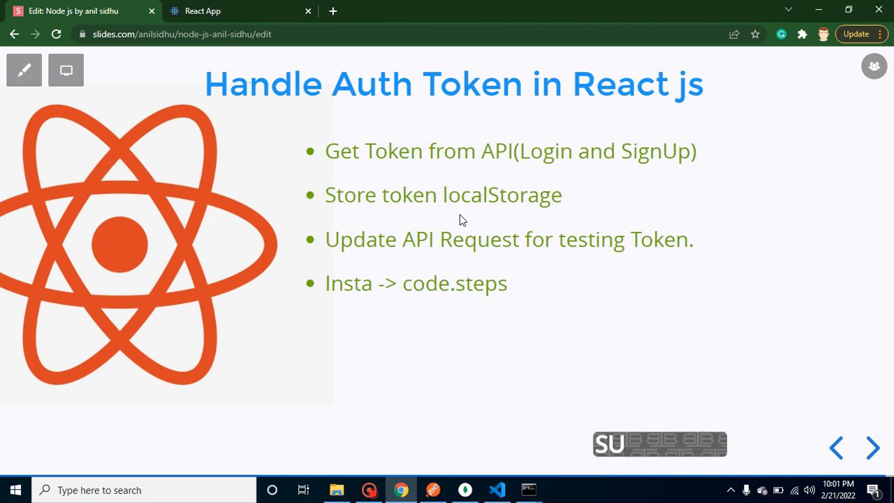
{"action": "mouse_move", "coordinate": [454, 243]}
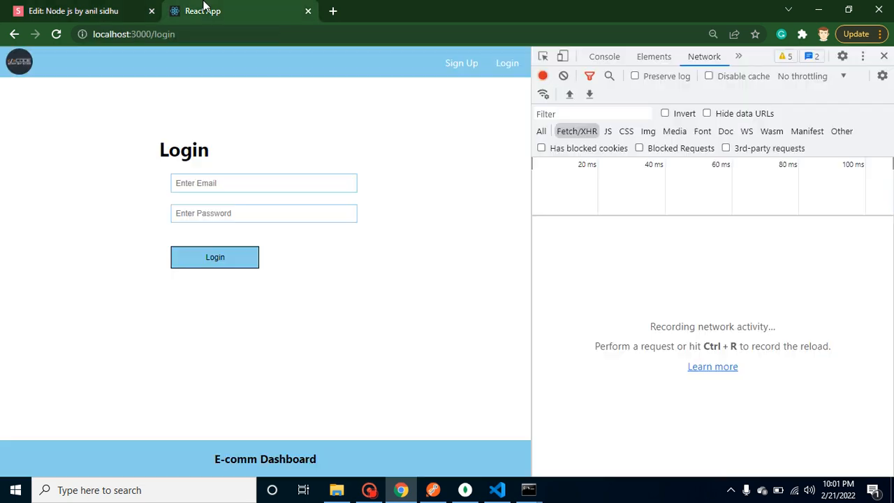
{"action": "mouse_move", "coordinate": [421, 229]}
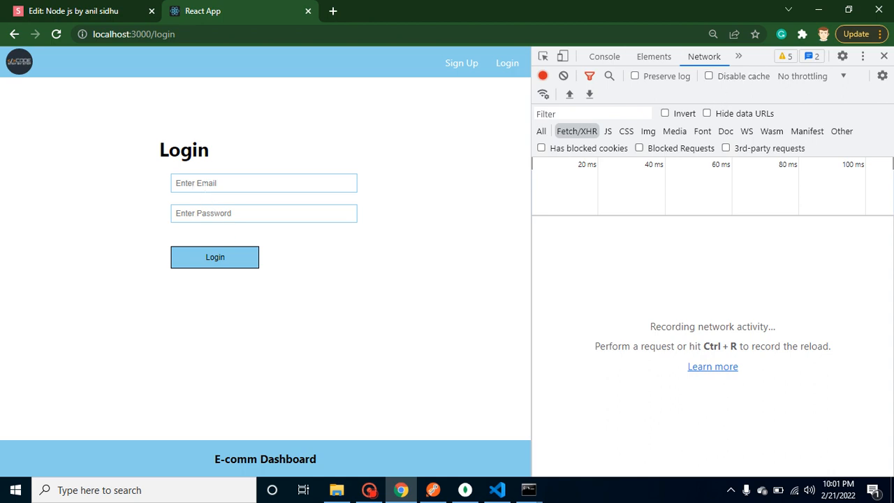
{"action": "left_click", "coordinate": [263, 182]}
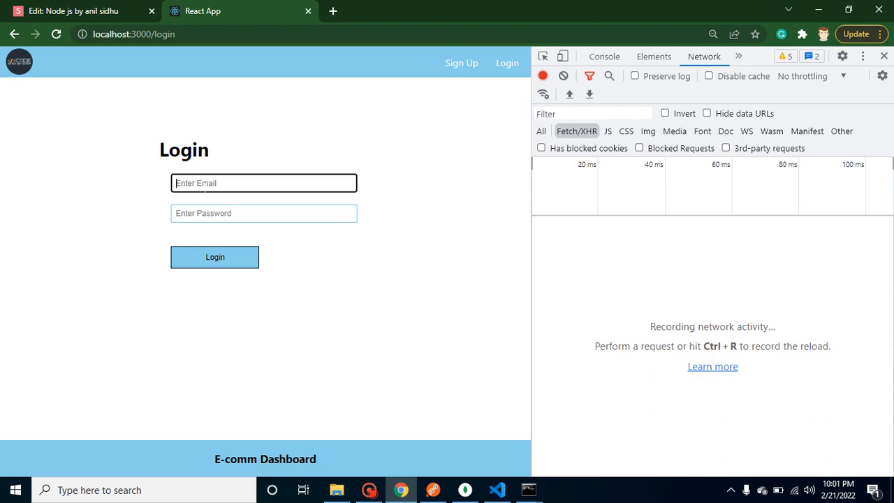
{"action": "type", "text": "anil@"}
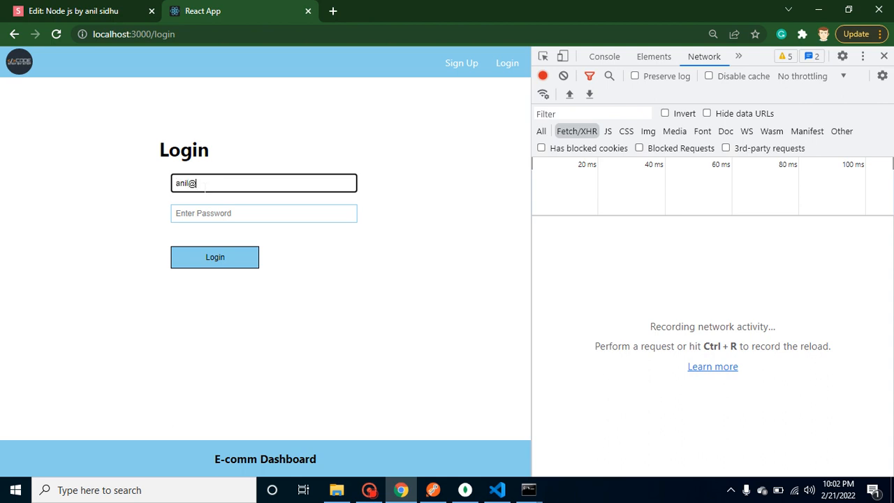
{"action": "type", "text": "test.com"}
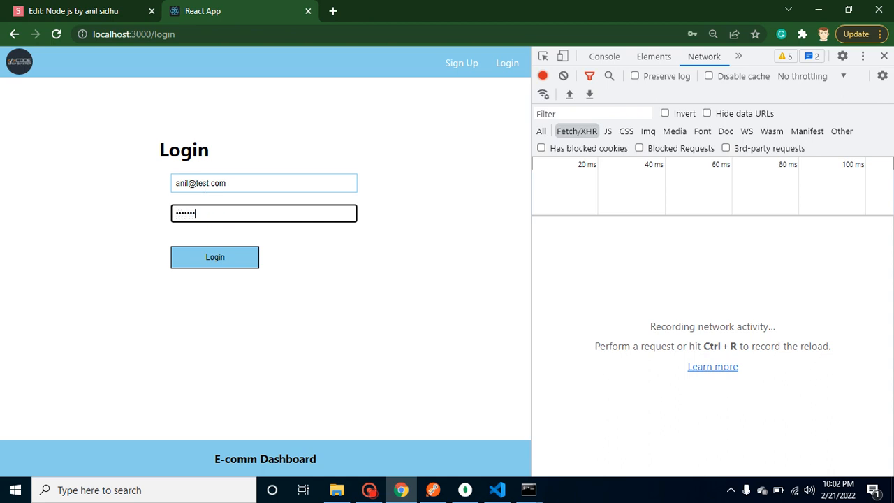
{"action": "left_click", "coordinate": [214, 257]}
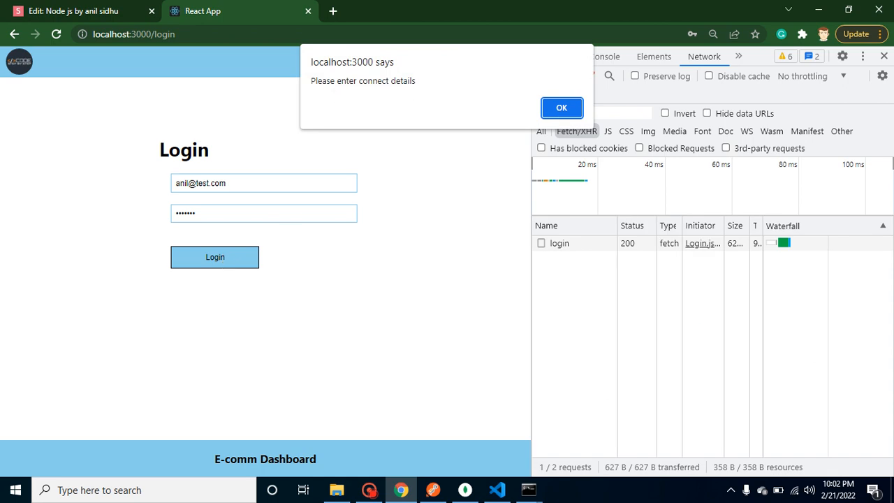
Dismiss the alert and inspect the login response's auth token and user object.
{"action": "left_click", "coordinate": [561, 108]}
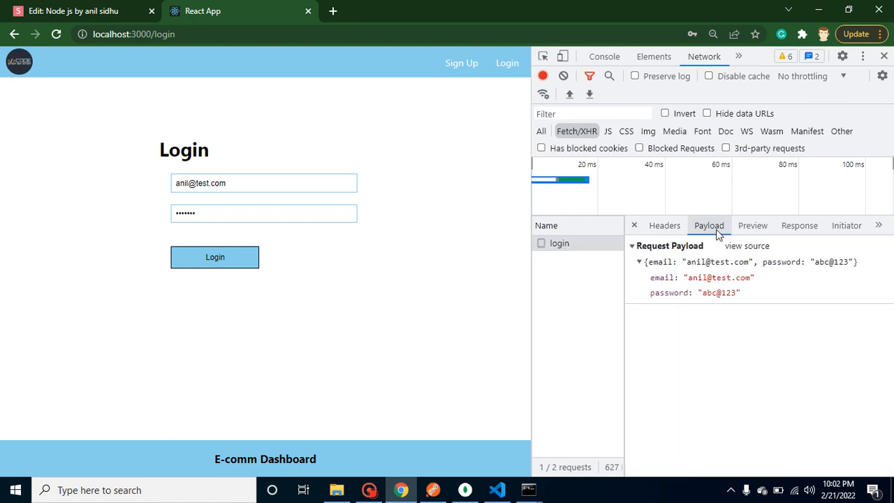
{"action": "left_click", "coordinate": [752, 225]}
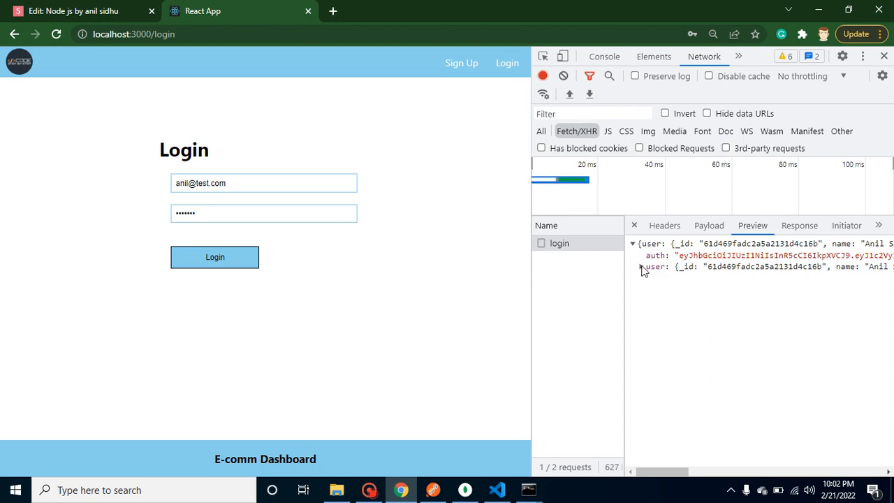
{"action": "left_click", "coordinate": [640, 266]}
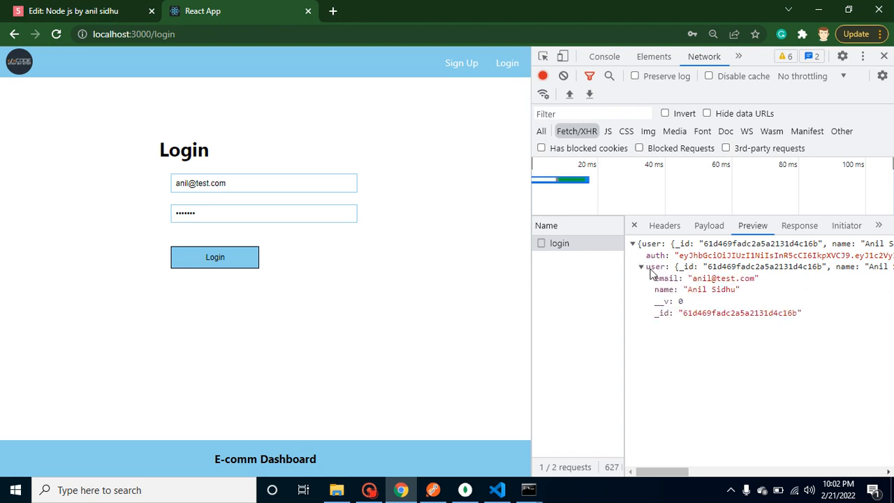
{"action": "mouse_move", "coordinate": [649, 289]}
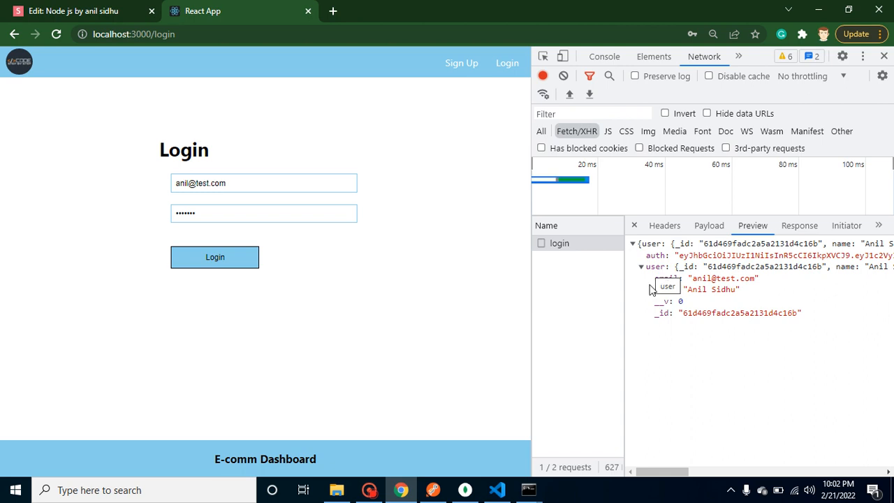
Open Login.js and select 'name' in the login condition, rechecking the browser response.
{"action": "left_click", "coordinate": [496, 490]}
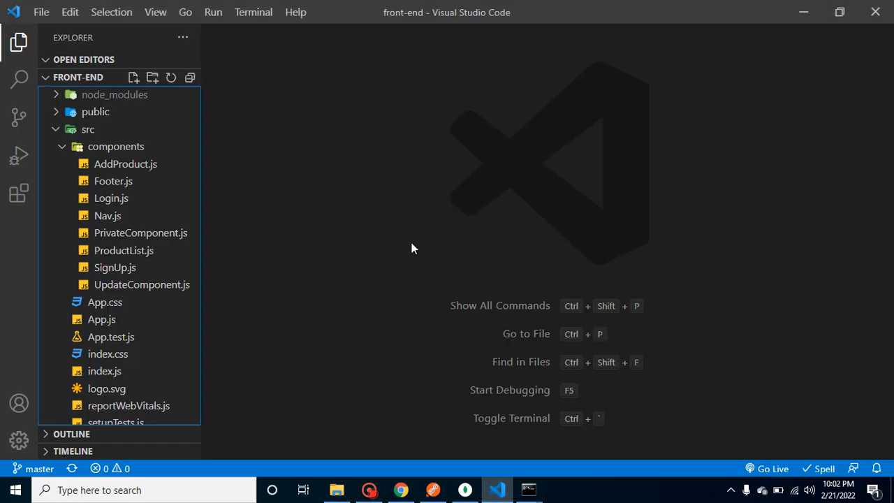
{"action": "type", "text": "ogin"}
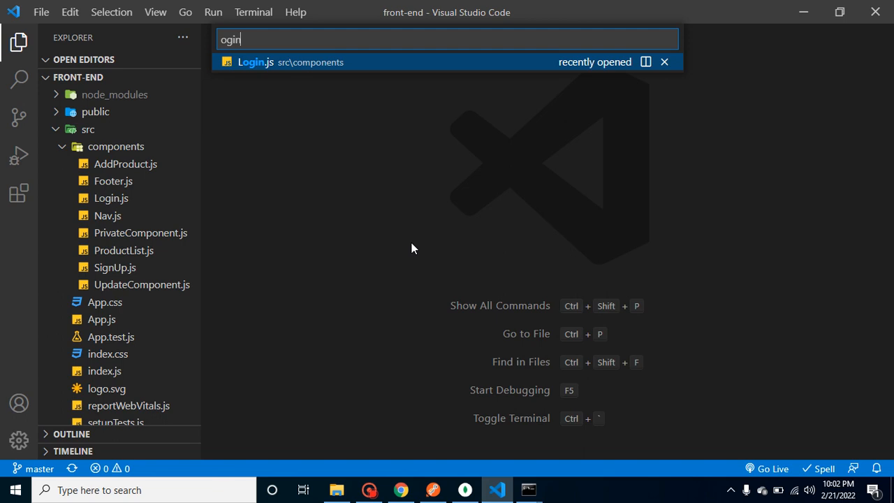
{"action": "left_click", "coordinate": [255, 61]}
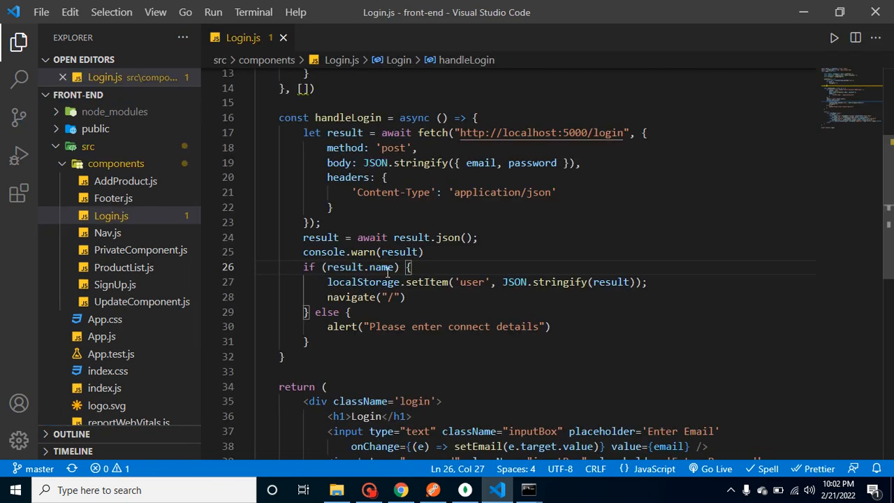
{"action": "double_click", "coordinate": [382, 267]}
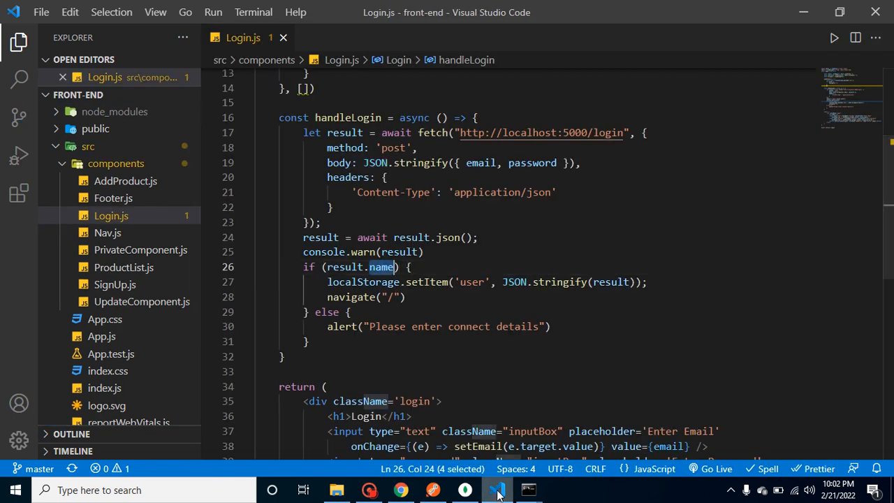
{"action": "left_click", "coordinate": [400, 489]}
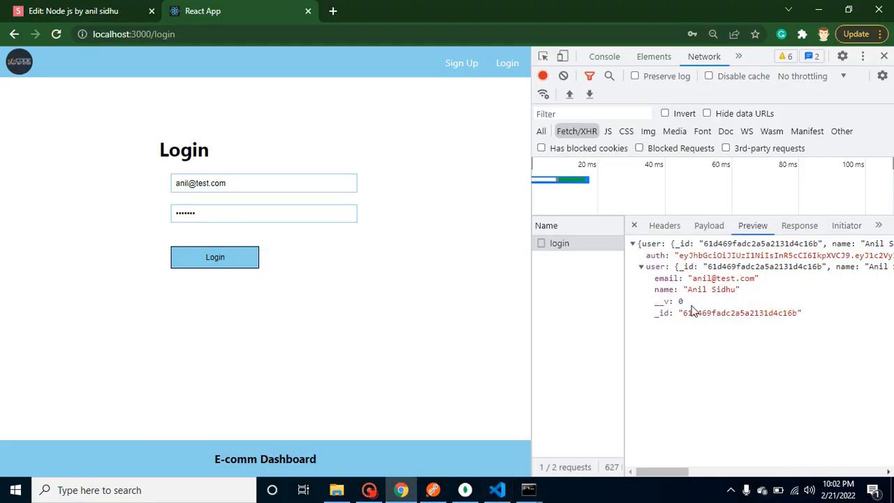
{"action": "left_click", "coordinate": [496, 490]}
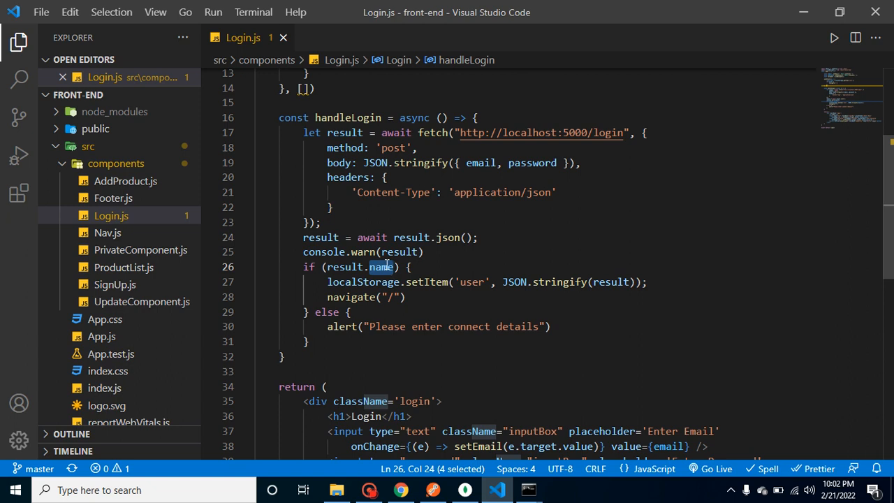
Check result.auth, then store result.user as 'user' and result.auth as 'token' in localStorage.
{"action": "key", "text": "Backspace"}
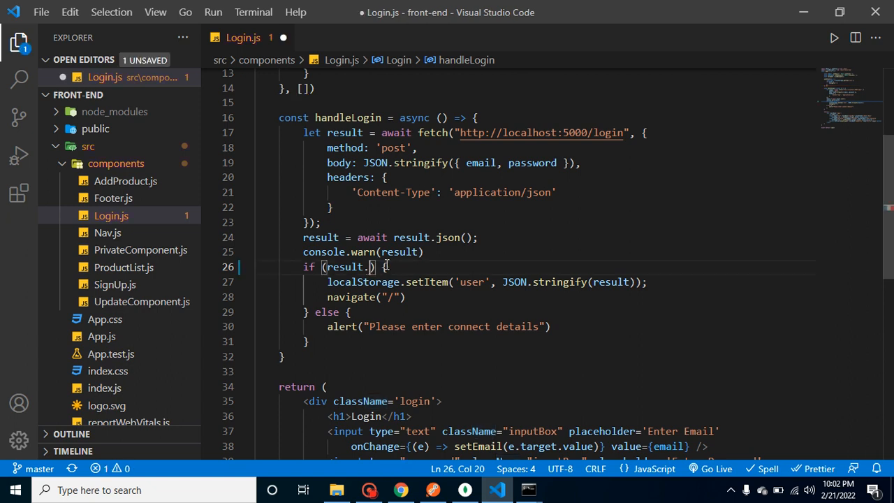
{"action": "type", "text": "na"}
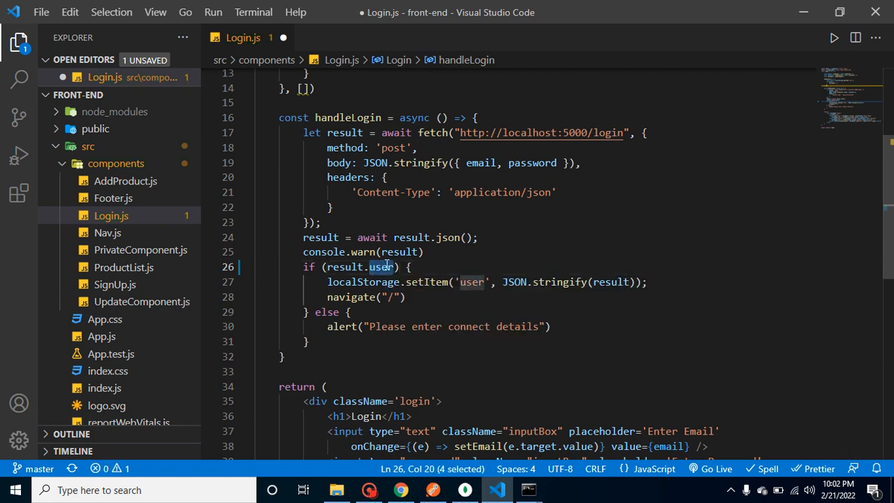
{"action": "type", "text": "auth"}
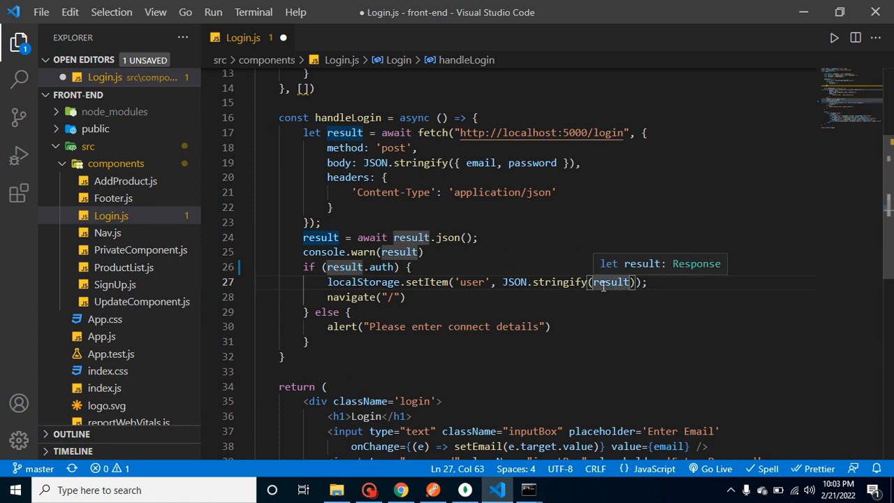
{"action": "type", "text": ".user"}
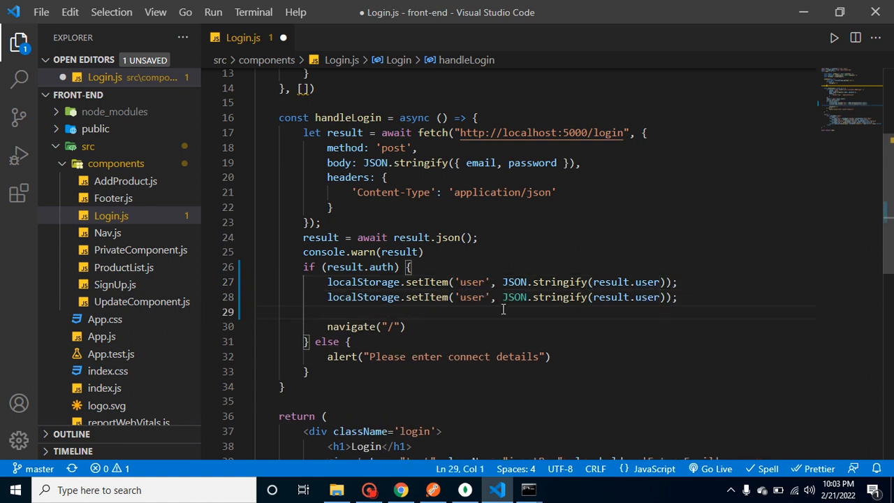
{"action": "type", "text": "token"}
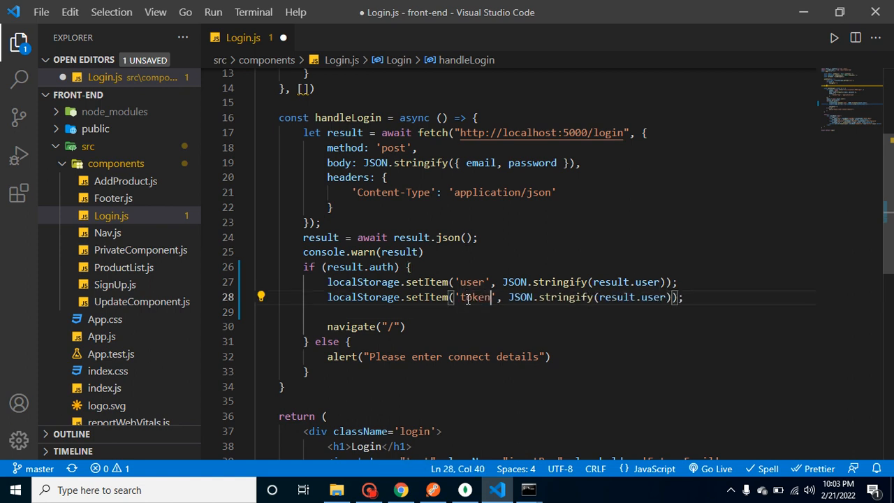
{"action": "left_click", "coordinate": [647, 297]}
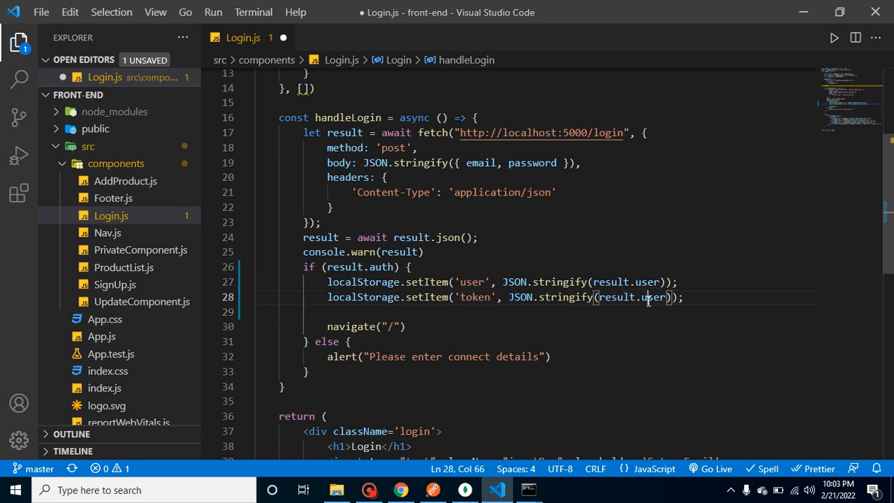
{"action": "type", "text": "auth"}
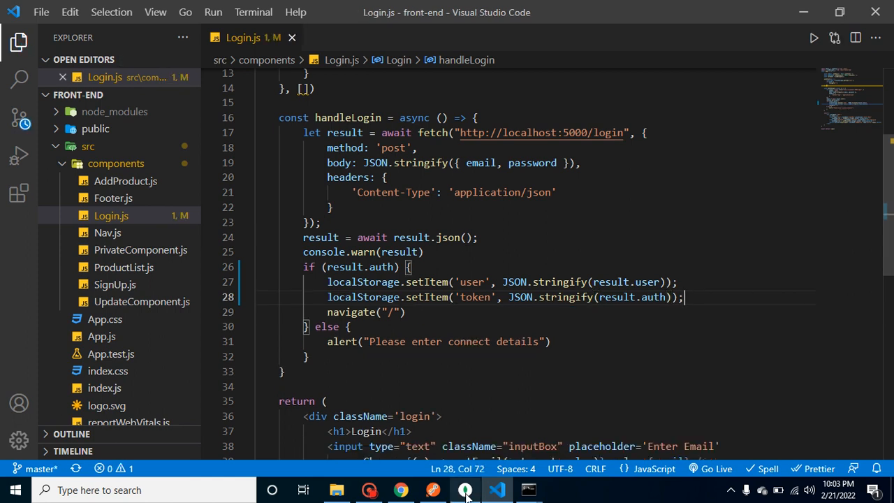
Log in, view the token and user in Application Local Storage, then log out.
{"action": "left_click", "coordinate": [400, 489]}
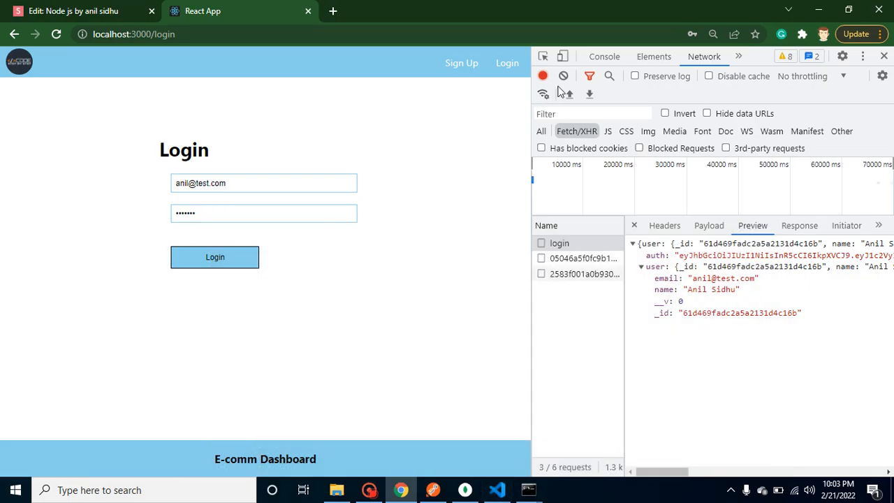
{"action": "left_click", "coordinate": [215, 256]}
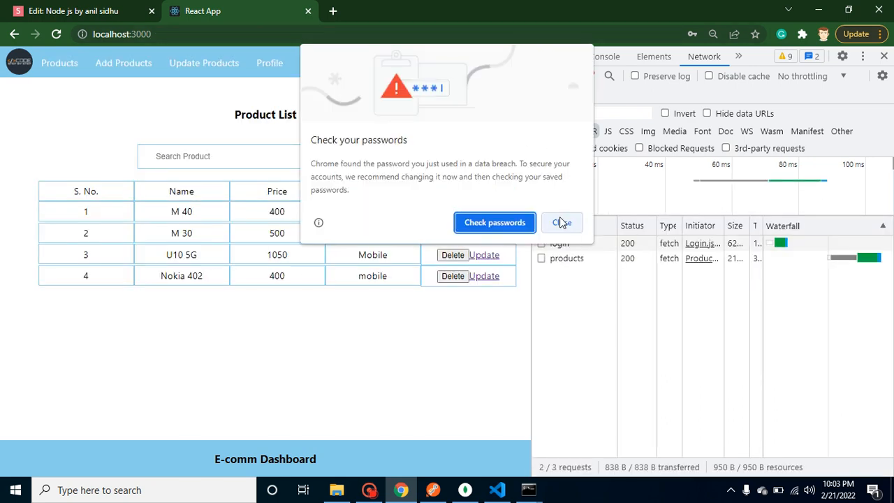
{"action": "left_click", "coordinate": [562, 222]}
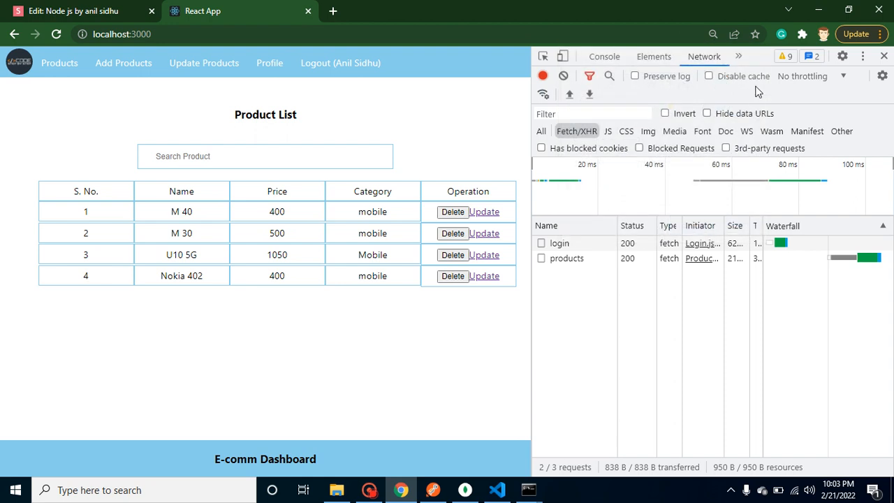
{"action": "left_click", "coordinate": [738, 56]}
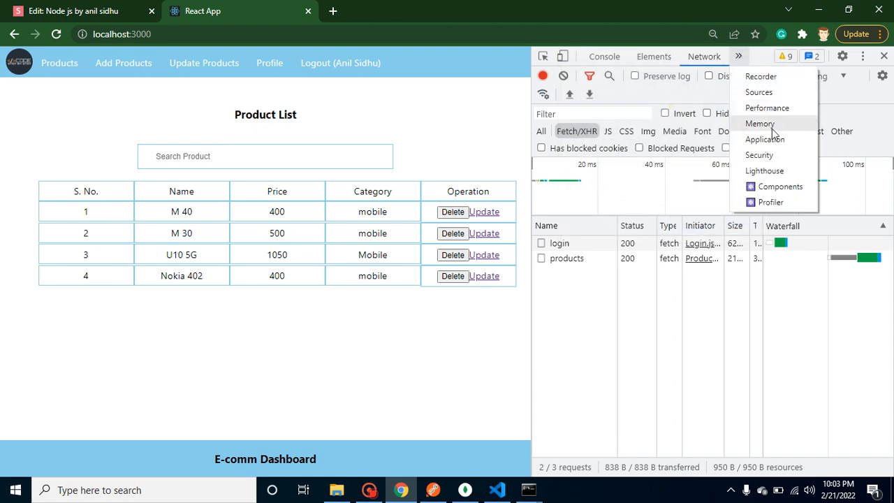
{"action": "left_click", "coordinate": [765, 139]}
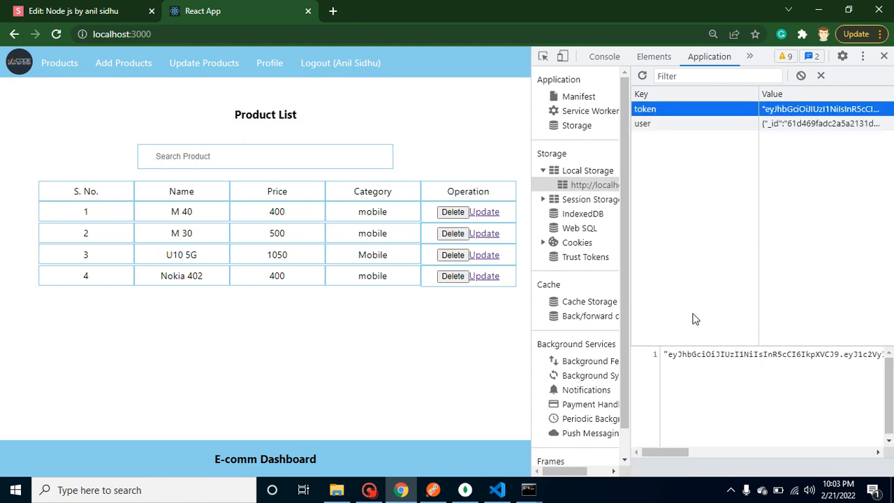
{"action": "left_click", "coordinate": [495, 490]}
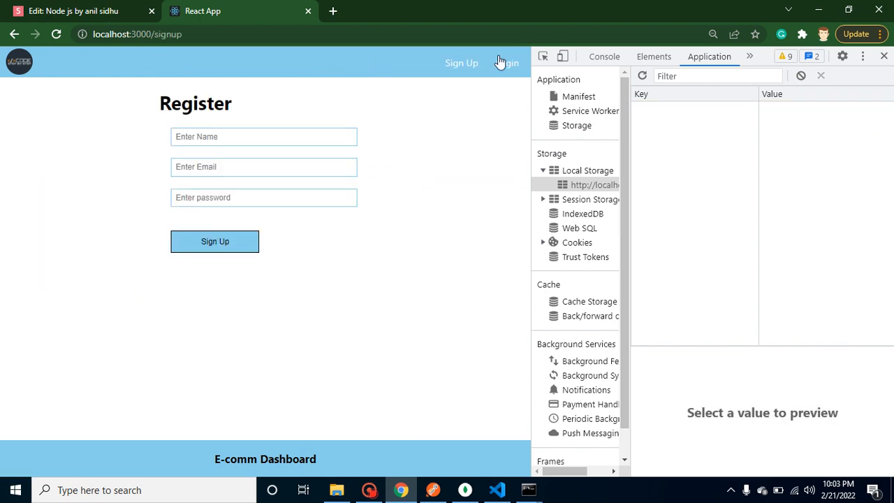
Fill the Register form for a lee@test user and sign up.
{"action": "left_click", "coordinate": [263, 136]}
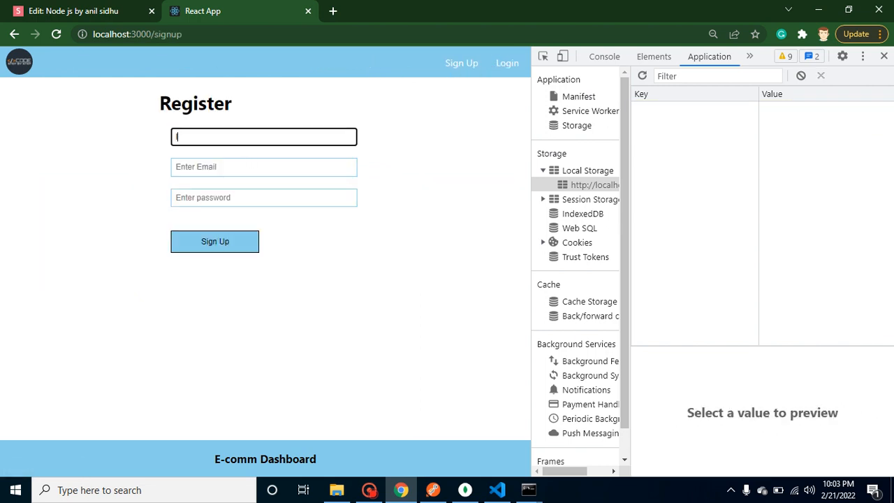
{"action": "type", "text": "lee@"}
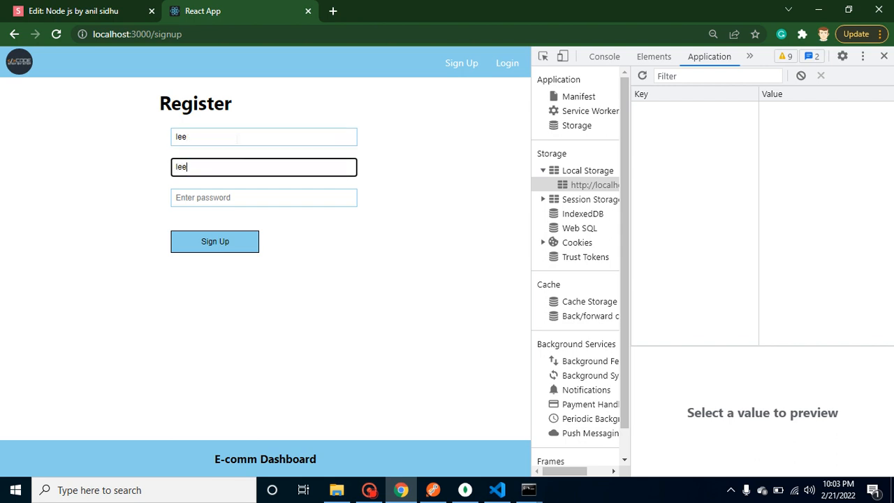
{"action": "type", "text": "@test.com"}
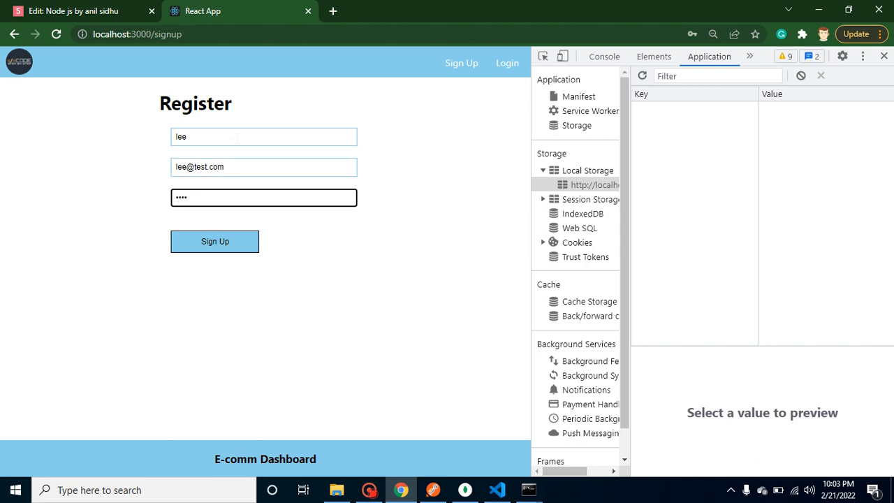
{"action": "type", "text": "•"}
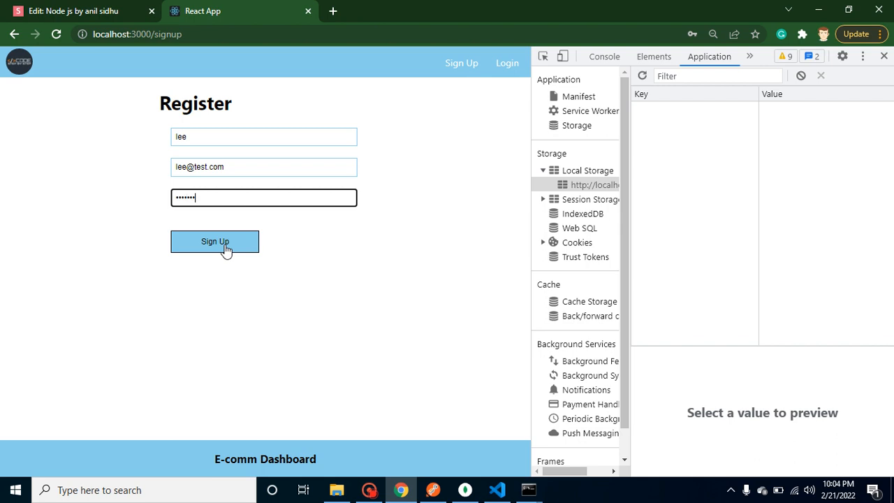
{"action": "left_click", "coordinate": [214, 241]}
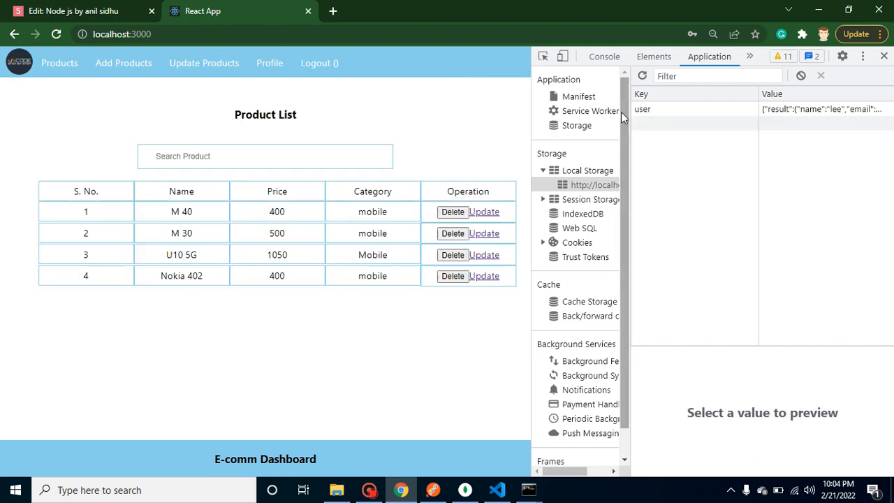
{"action": "mouse_move", "coordinate": [738, 131]}
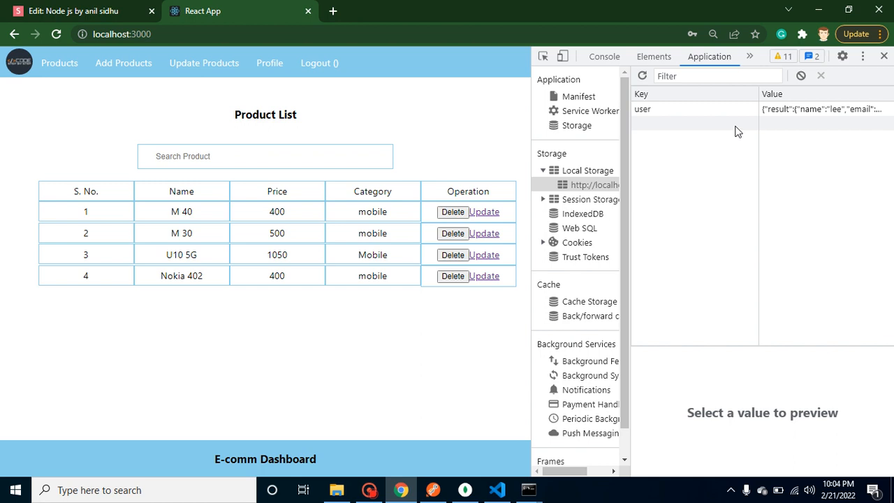
{"action": "mouse_move", "coordinate": [700, 117]}
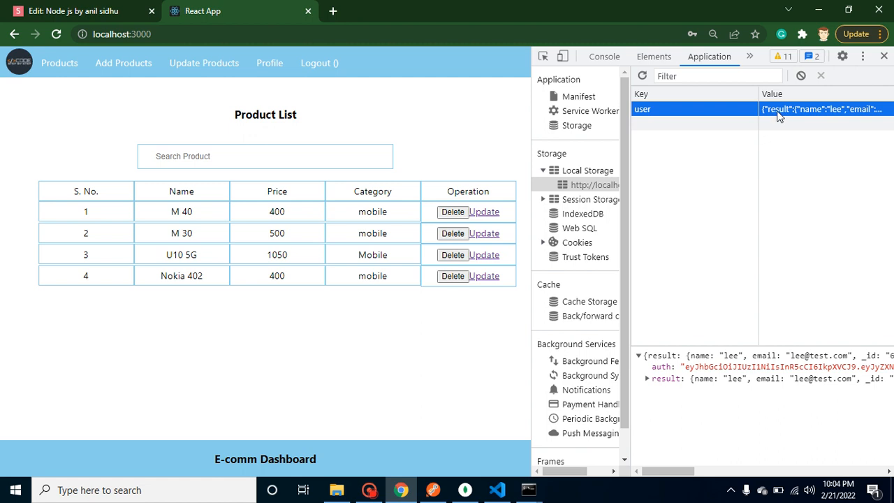
{"action": "mouse_move", "coordinate": [319, 63]}
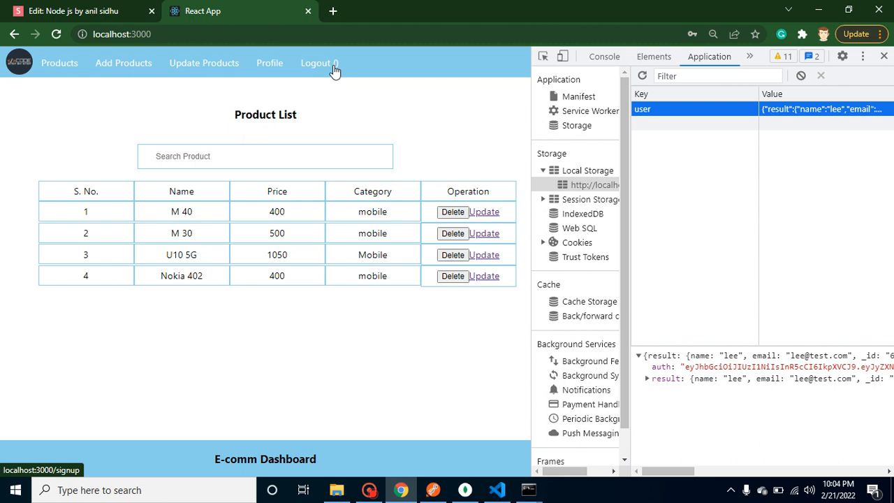
{"action": "mouse_move", "coordinate": [777, 116]}
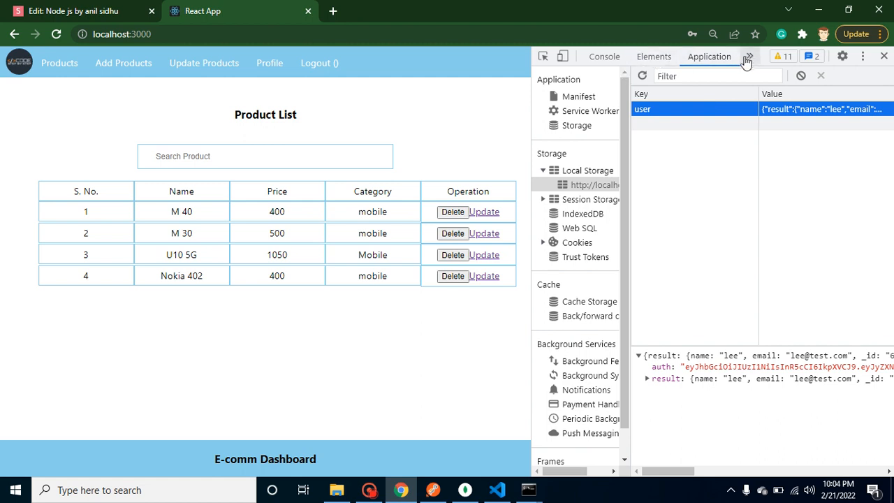
Expand the user details in the register response's Network Preview.
{"action": "left_click", "coordinate": [749, 56]}
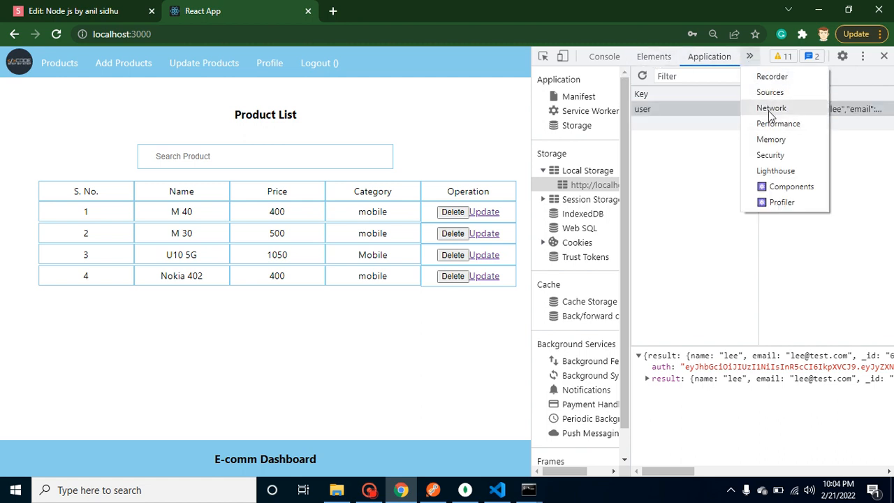
{"action": "left_click", "coordinate": [771, 107]}
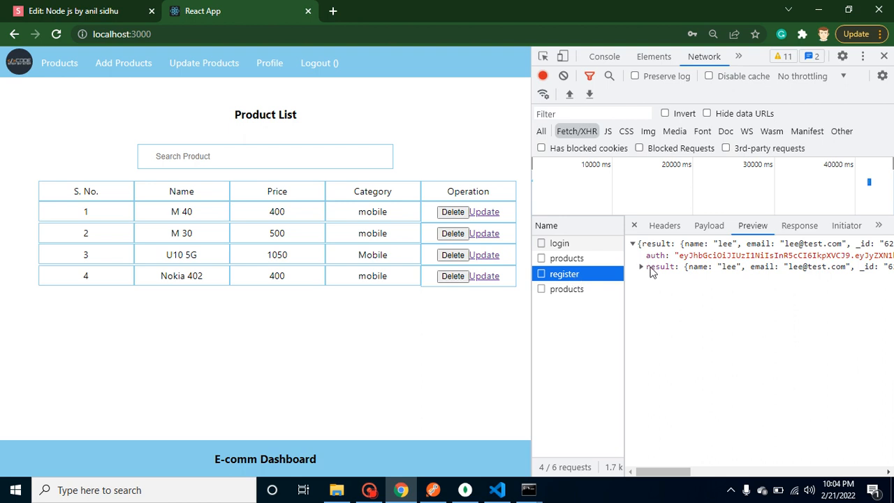
{"action": "left_click", "coordinate": [641, 266]}
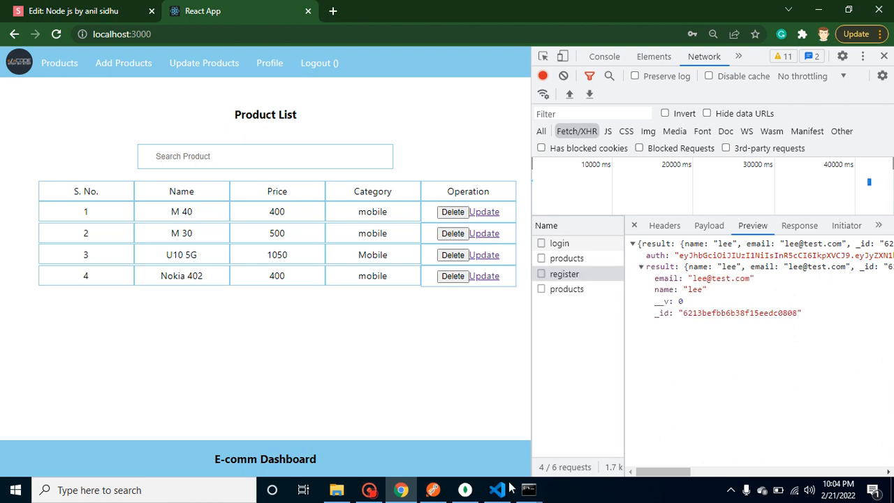
{"action": "left_click", "coordinate": [496, 489]}
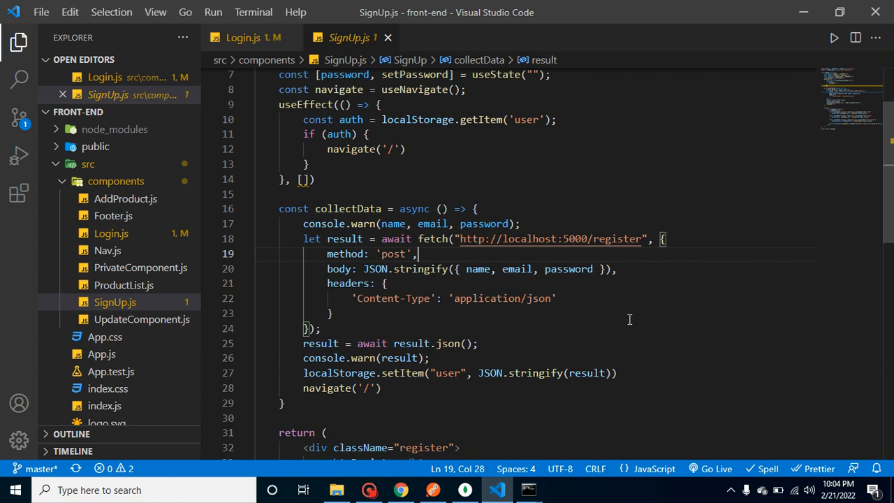
In SignUp.js, store result.result as 'user' and result.auth as a separate 'token' entry.
{"action": "scroll", "scroll_direction": "down", "scroll_amount": 3}
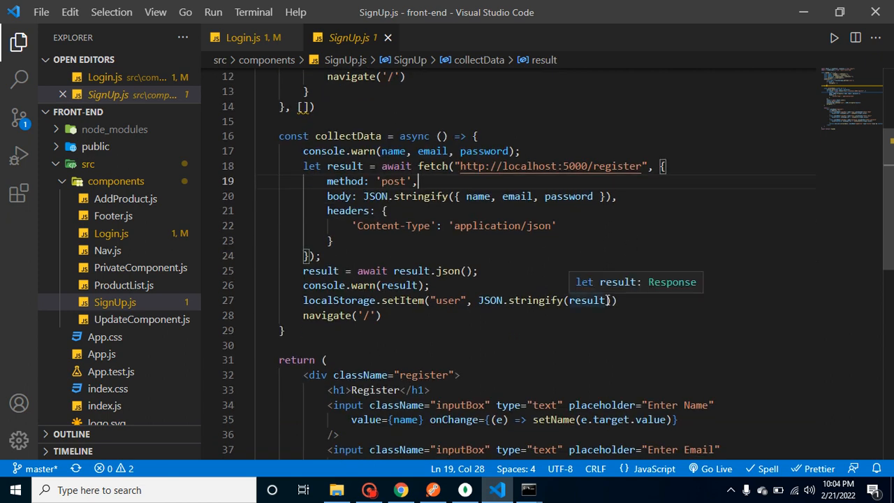
{"action": "type", "text": "result"}
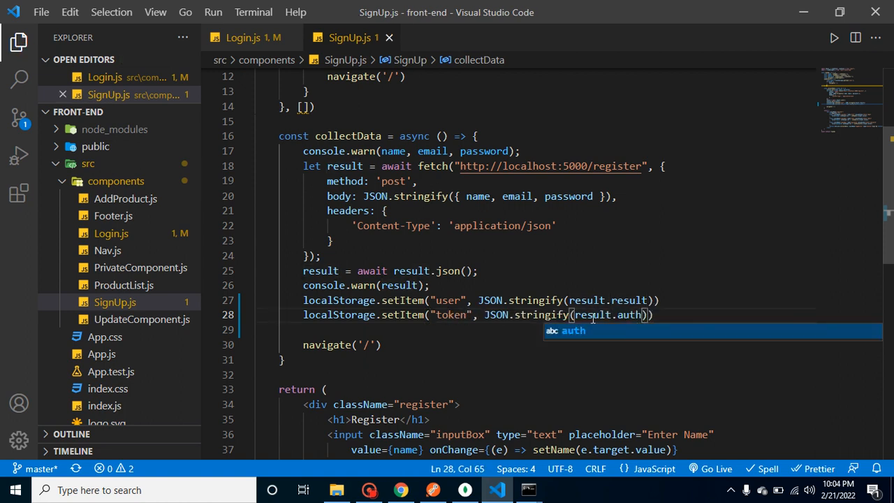
{"action": "left_click", "coordinate": [399, 490]}
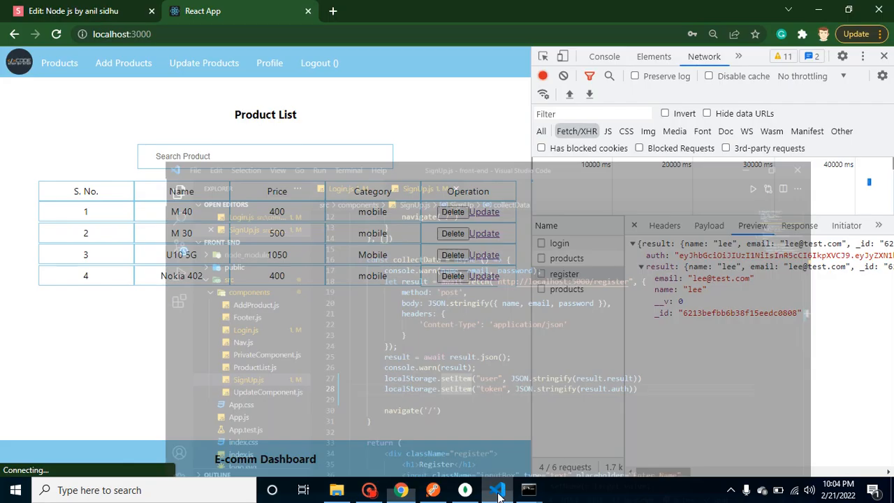
{"action": "left_click", "coordinate": [462, 63]}
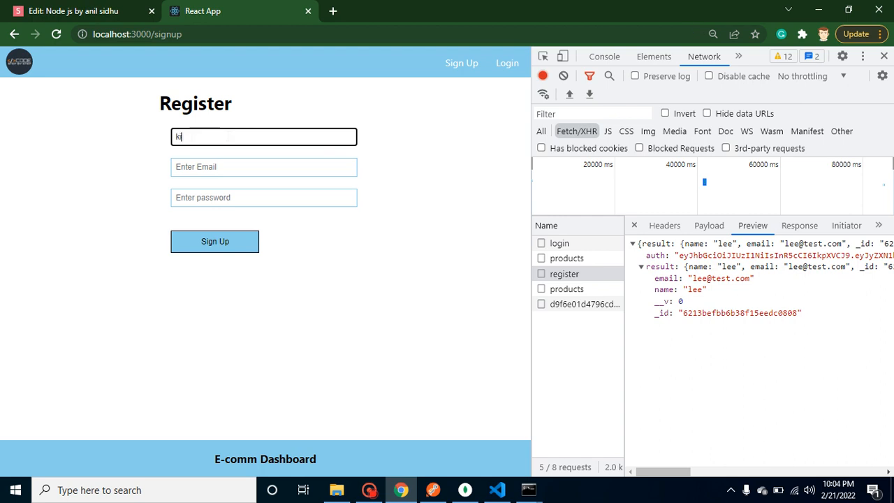
{"action": "type", "text": "kim"}
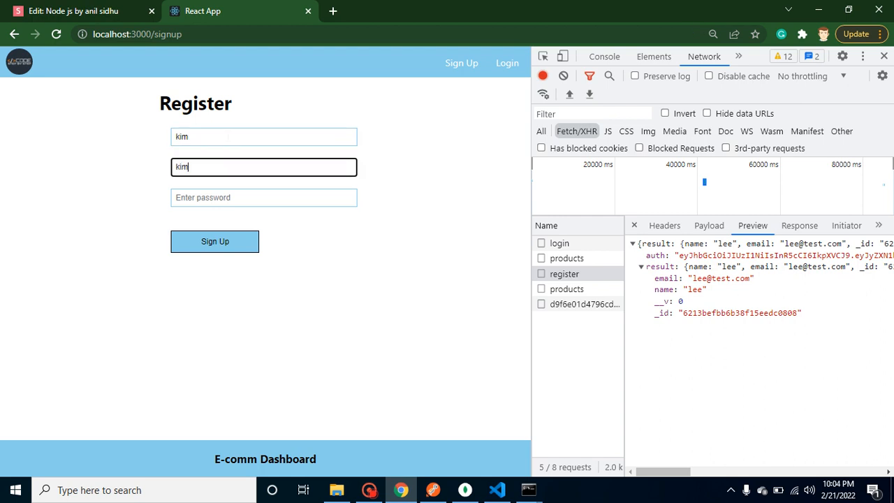
{"action": "type", "text": "@test.d"}
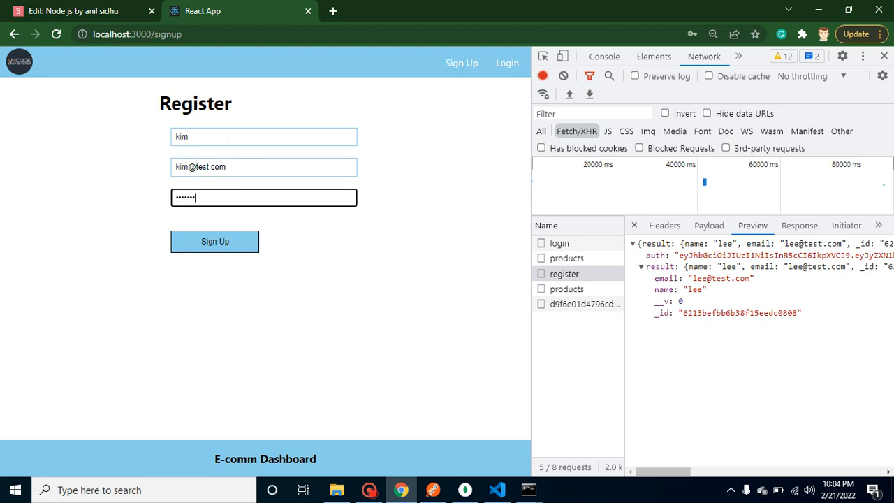
{"action": "left_click", "coordinate": [215, 241]}
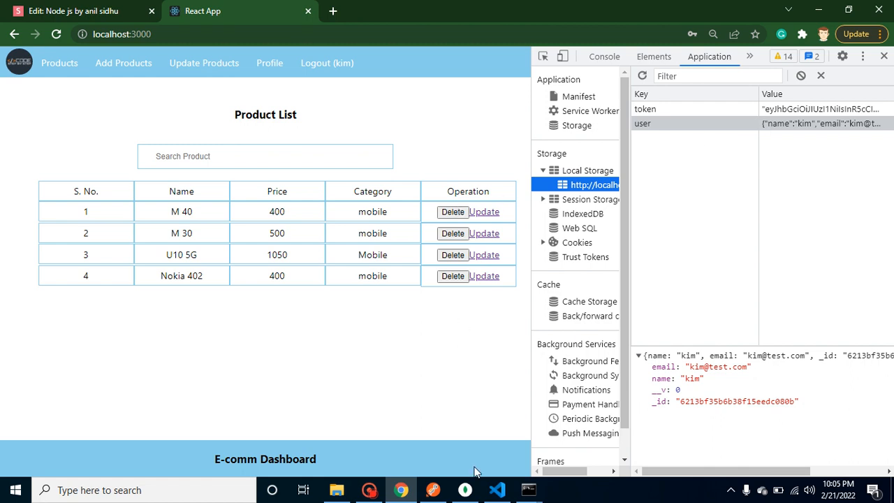
{"action": "left_click", "coordinate": [496, 490]}
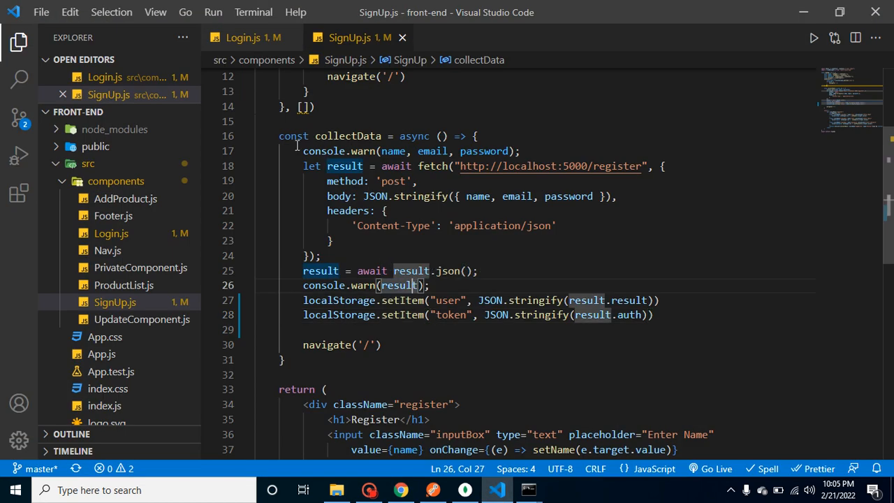
Add an empty headers object to ProductList.js's products fetch, checking Postman's Authorization header.
{"action": "key", "text": "ctrl+p"}
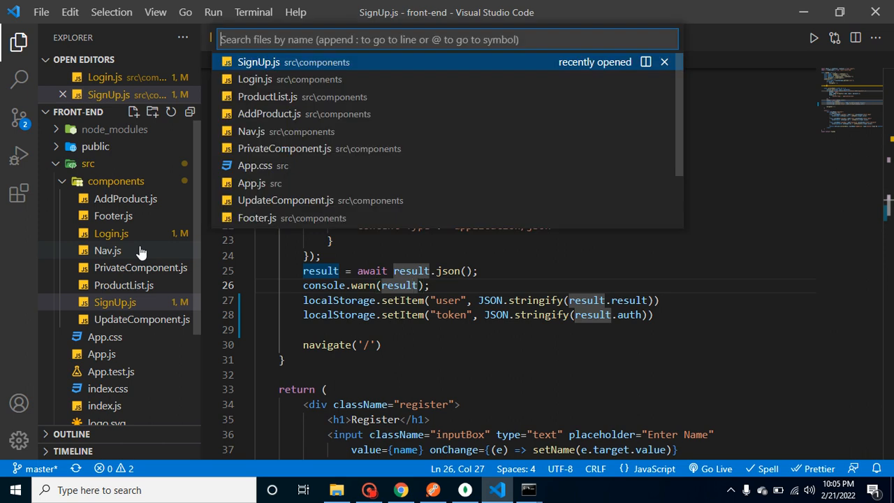
{"action": "left_click", "coordinate": [267, 96]}
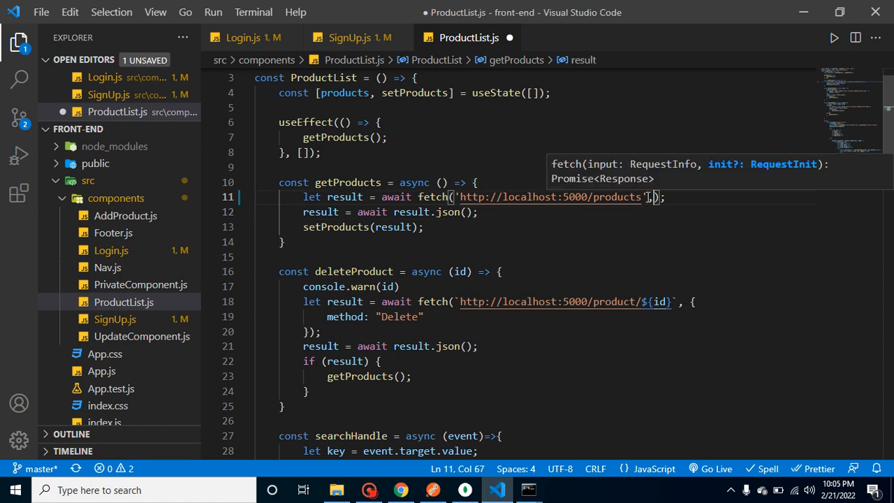
{"action": "type", "text": "head"}
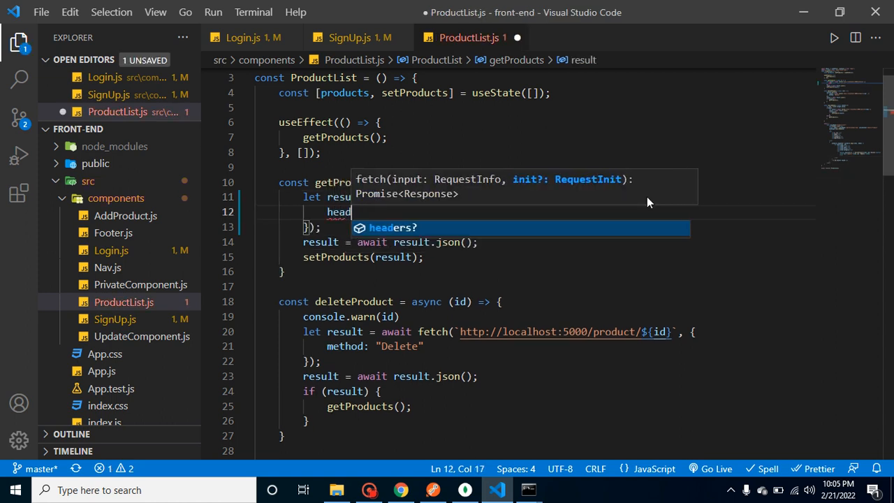
{"action": "key", "text": "Enter"}
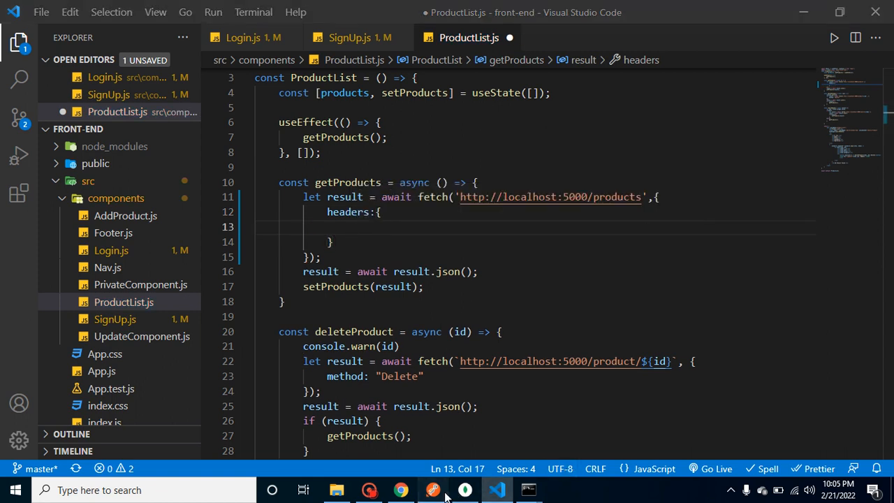
{"action": "left_click", "coordinate": [432, 489]}
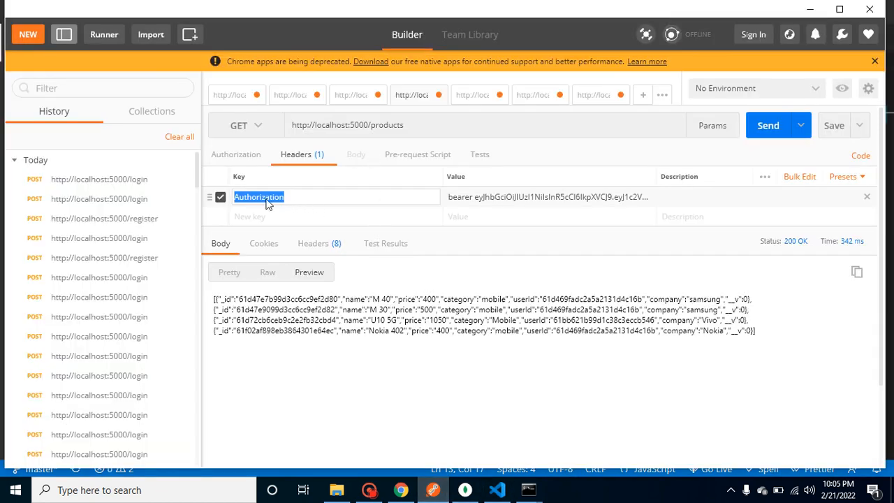
{"action": "mouse_move", "coordinate": [350, 274]}
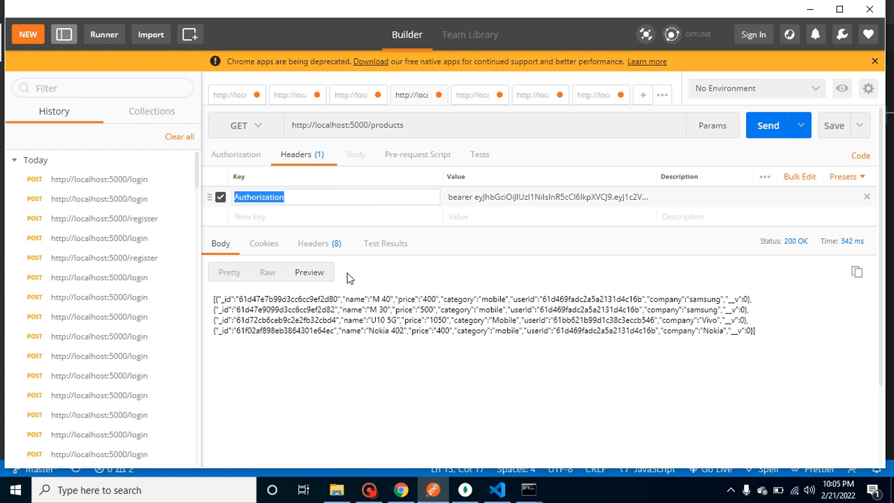
{"action": "left_click", "coordinate": [496, 489]}
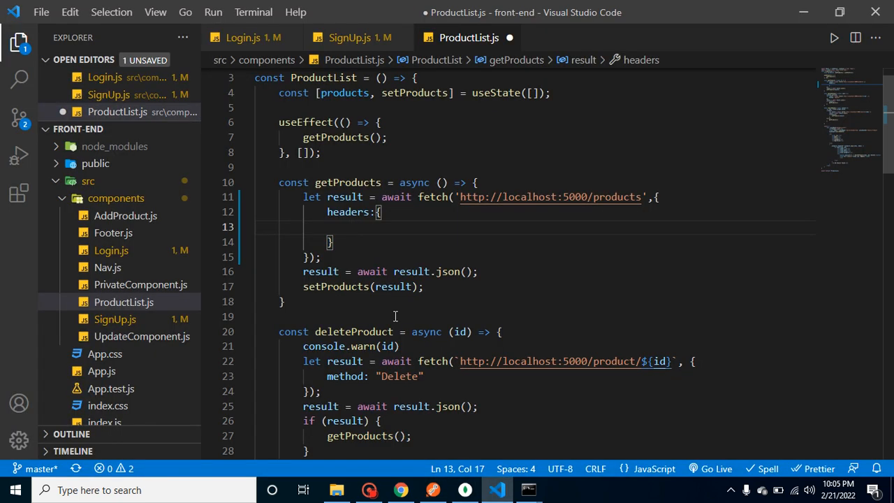
Type authorization: JSON.parse(localStorage.getItem('token')) inside the fetch headers.
{"action": "type", "text": "Authorization"}
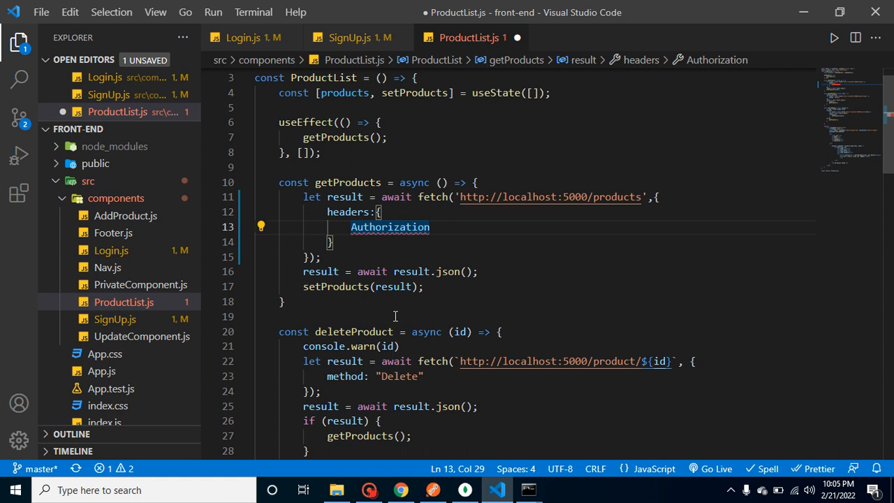
{"action": "type", "text": "authorization"}
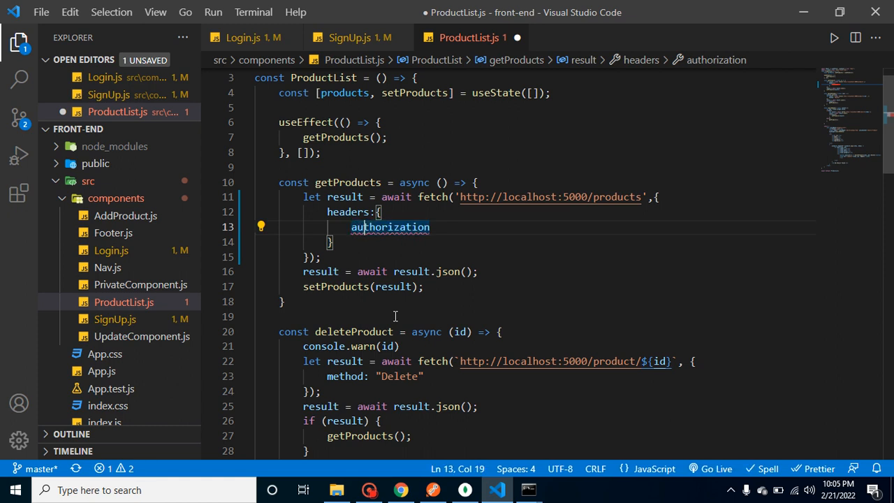
{"action": "type", "text": ":"}
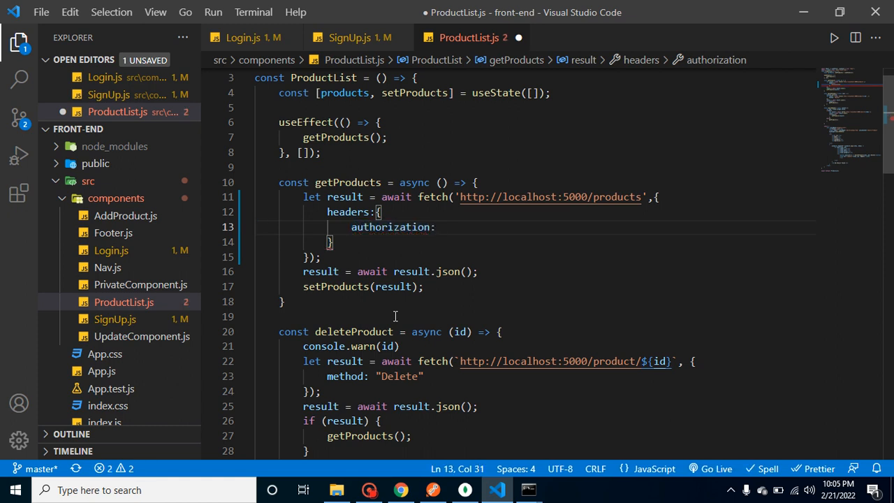
{"action": "type", "text": "JS"}
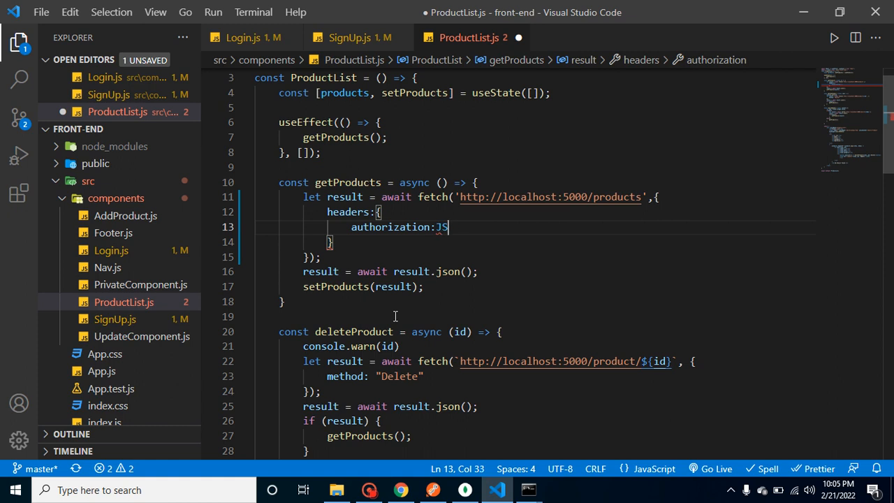
{"action": "type", "text": "O"}
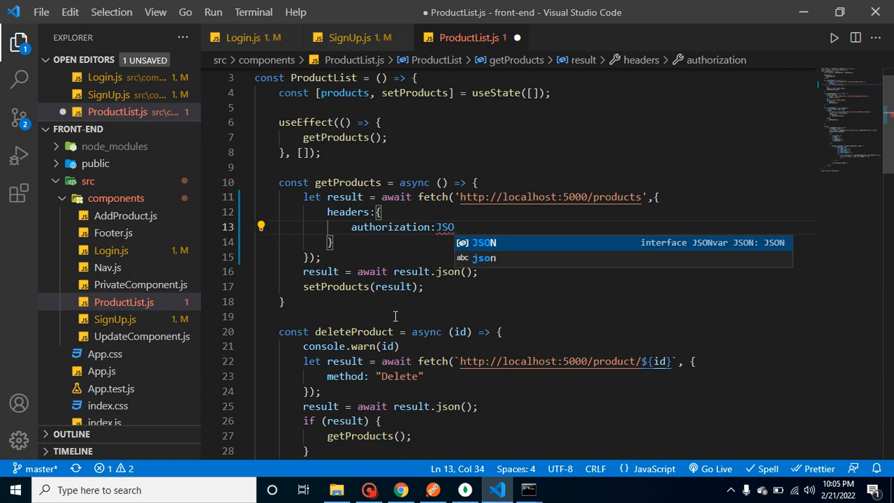
{"action": "type", "text": ".parse"}
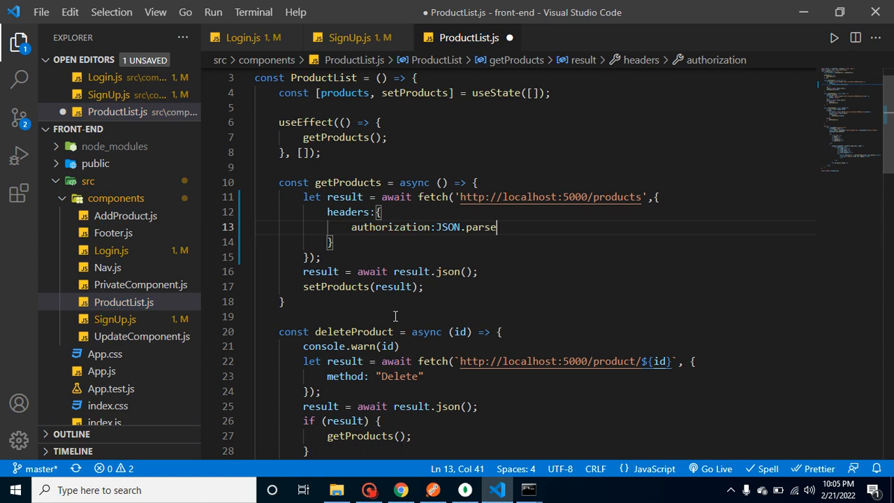
{"action": "type", "text": "(1"}
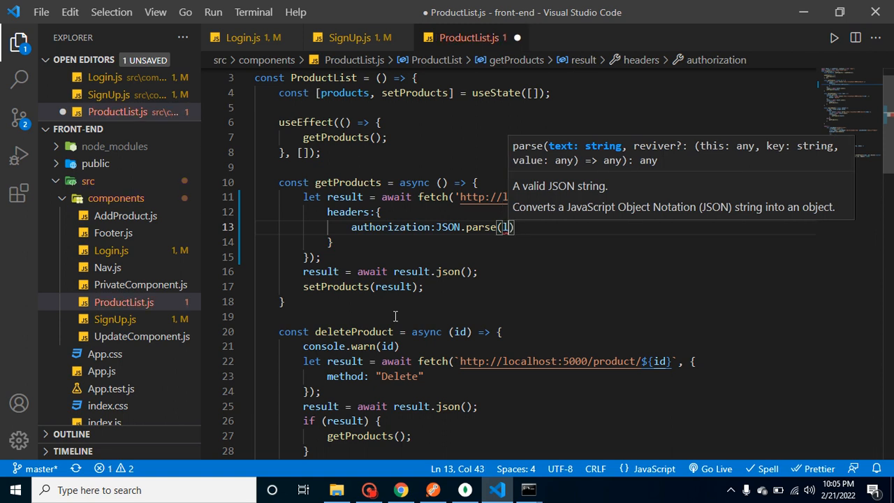
{"action": "type", "text": "localStorage"}
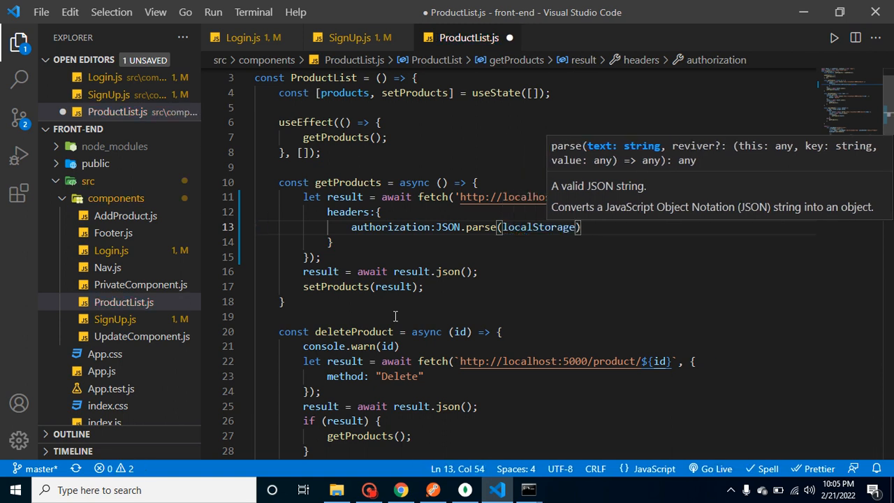
{"action": "type", "text": ".getItem"}
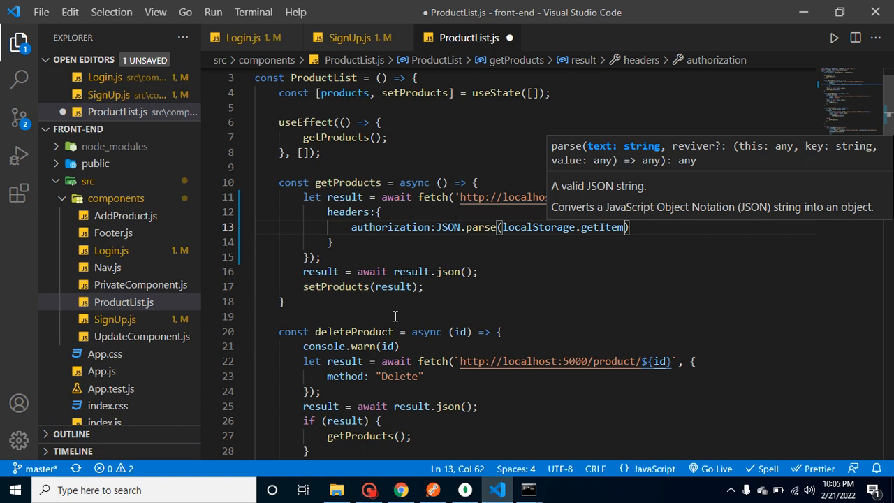
{"action": "type", "text": "(;to"}
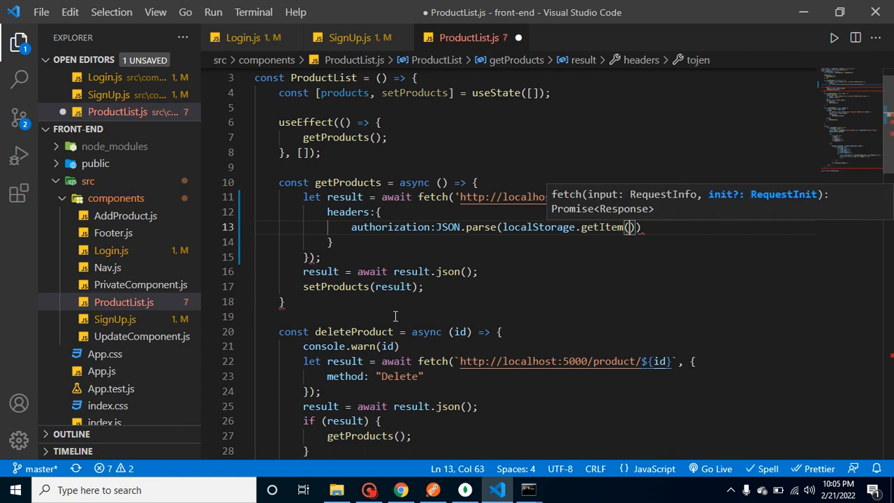
{"action": "type", "text": "'to'"}
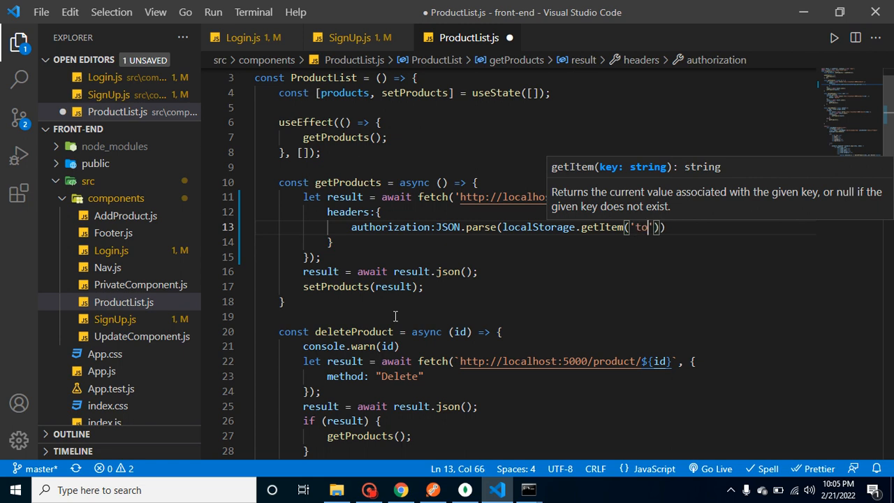
{"action": "type", "text": "ken"}
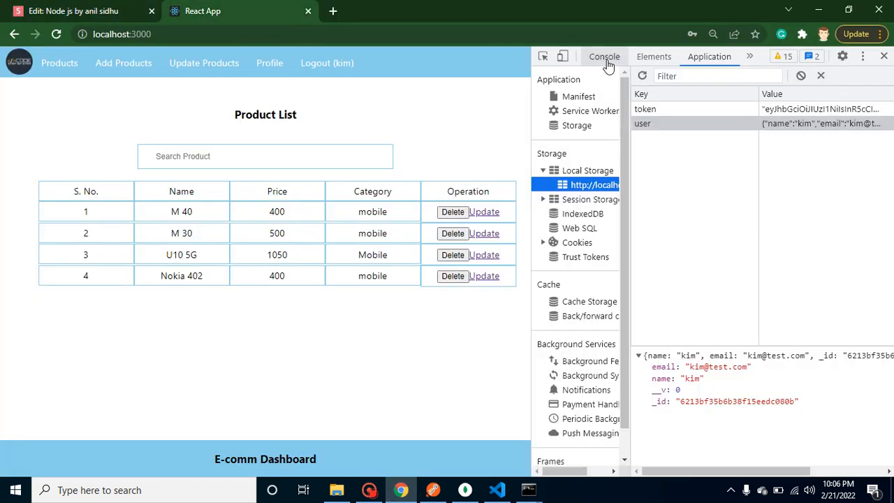
Verify the products request sends the authorization token in Network, then show the Thank you slide.
{"action": "left_click", "coordinate": [604, 56]}
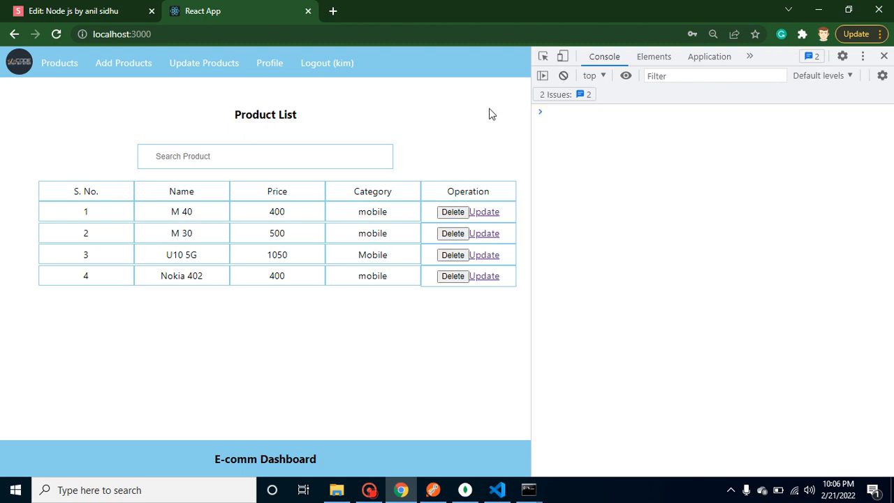
{"action": "mouse_move", "coordinate": [119, 82]}
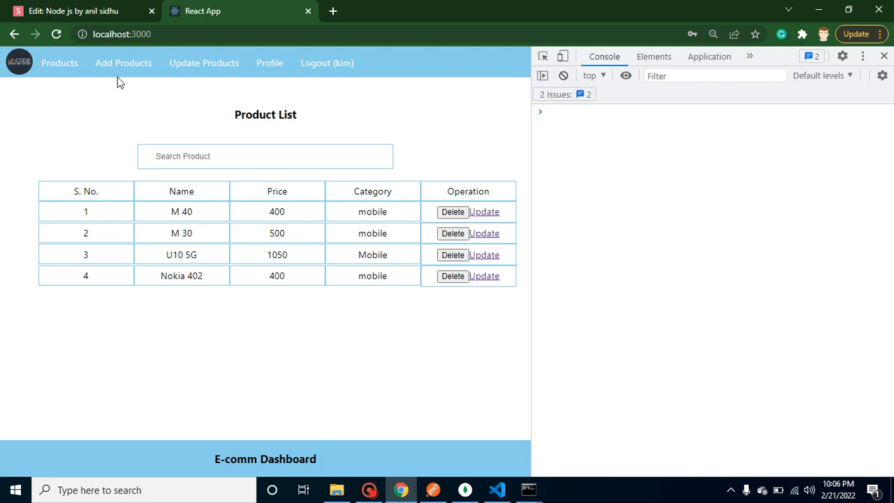
{"action": "left_click", "coordinate": [123, 62]}
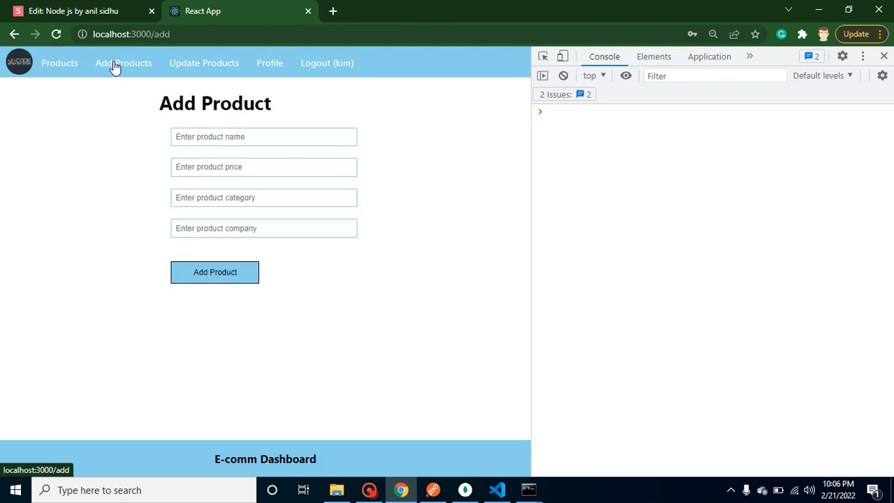
{"action": "left_click", "coordinate": [59, 63]}
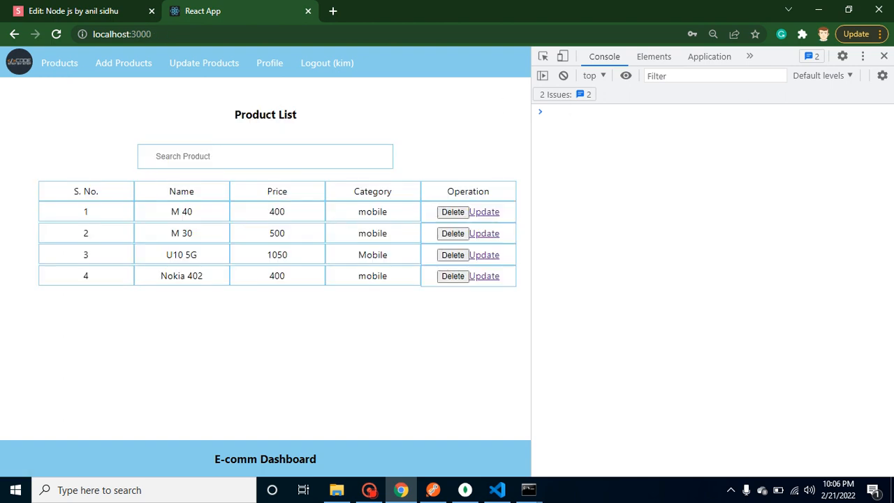
{"action": "left_click", "coordinate": [749, 56]}
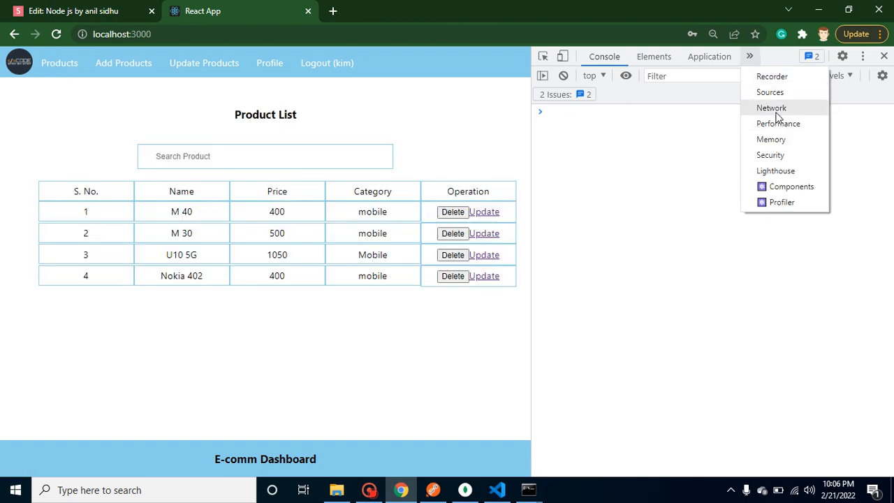
{"action": "left_click", "coordinate": [771, 107]}
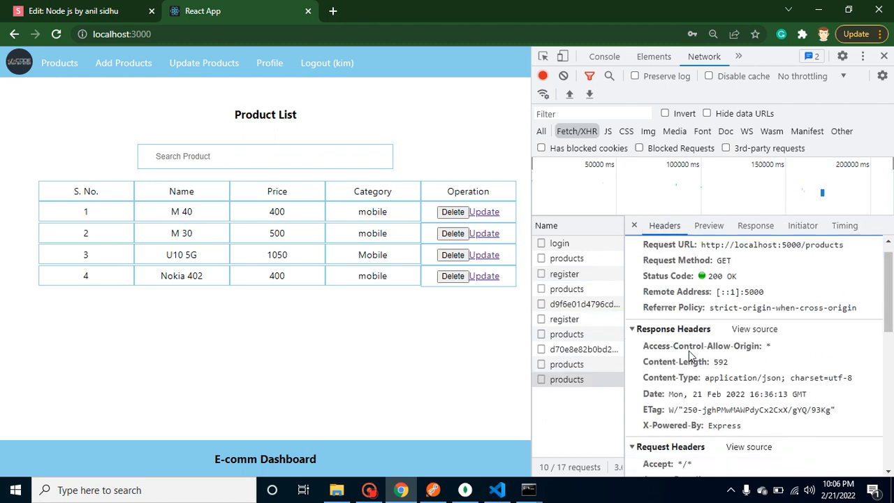
{"action": "scroll", "scroll_direction": "down", "scroll_amount": 3}
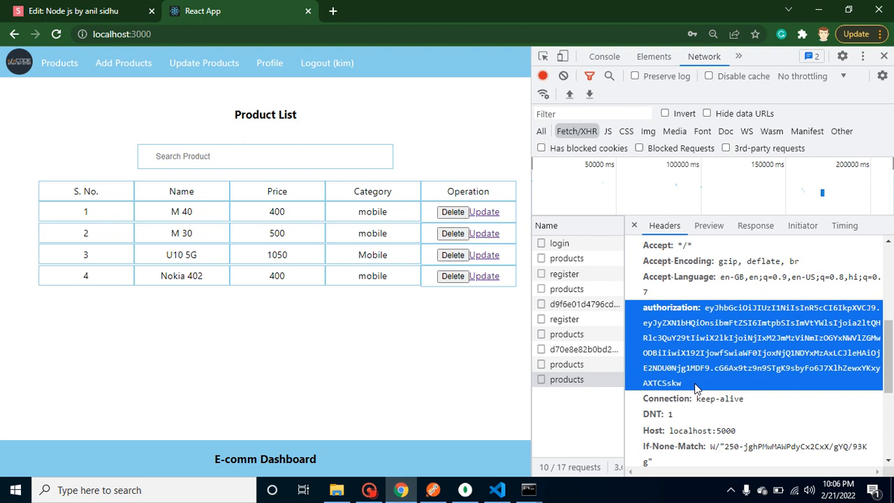
{"action": "left_click", "coordinate": [77, 10]}
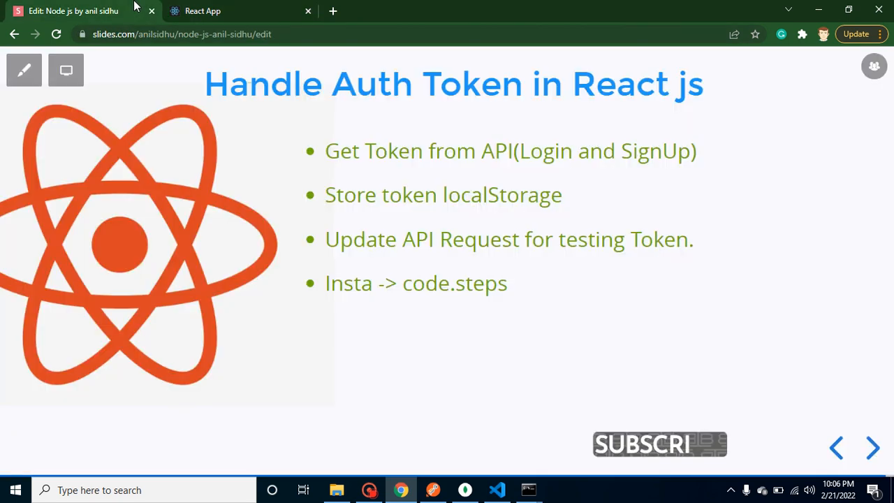
{"action": "left_click", "coordinate": [872, 448]}
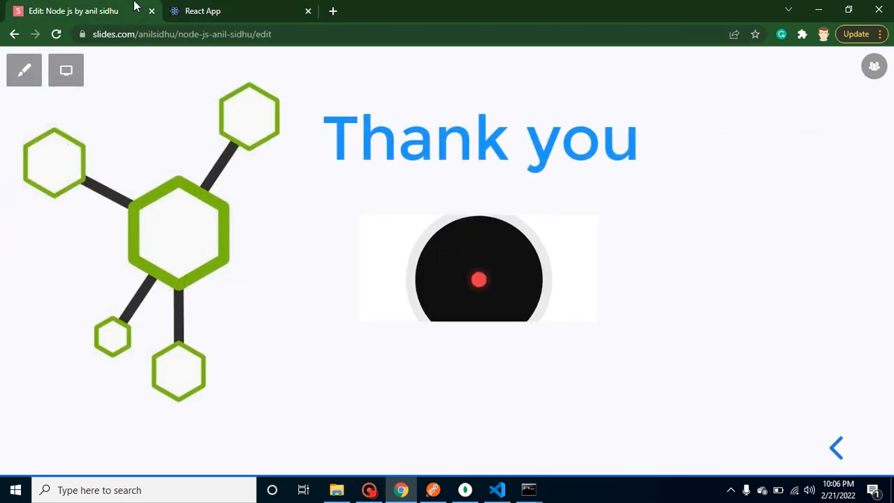